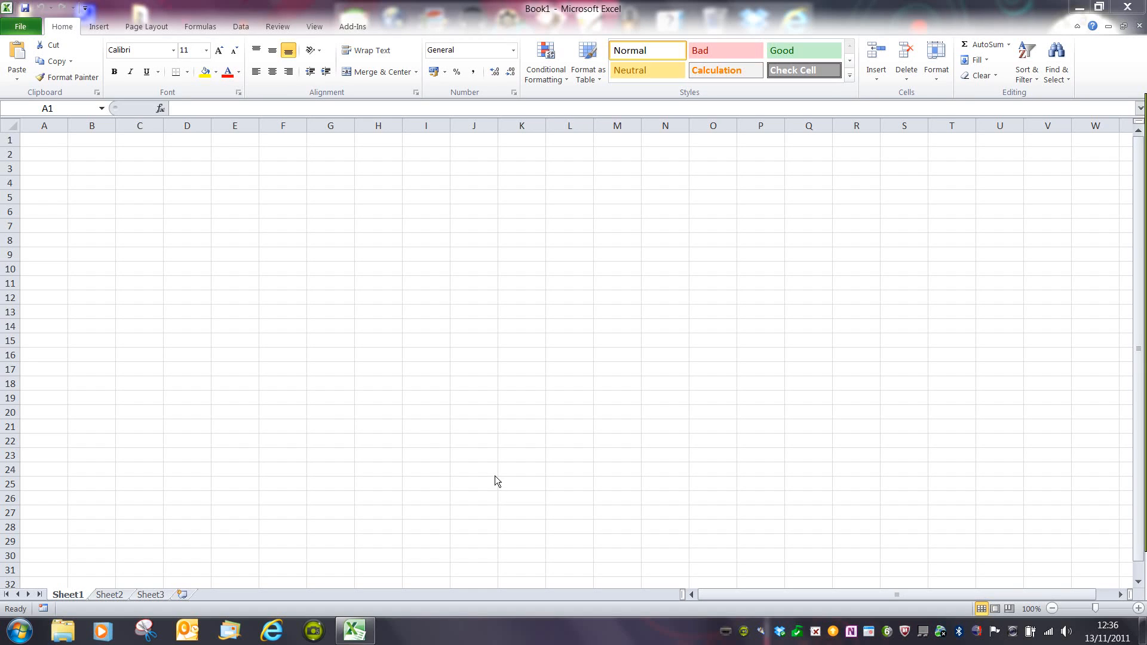
mouse_move(318, 279)
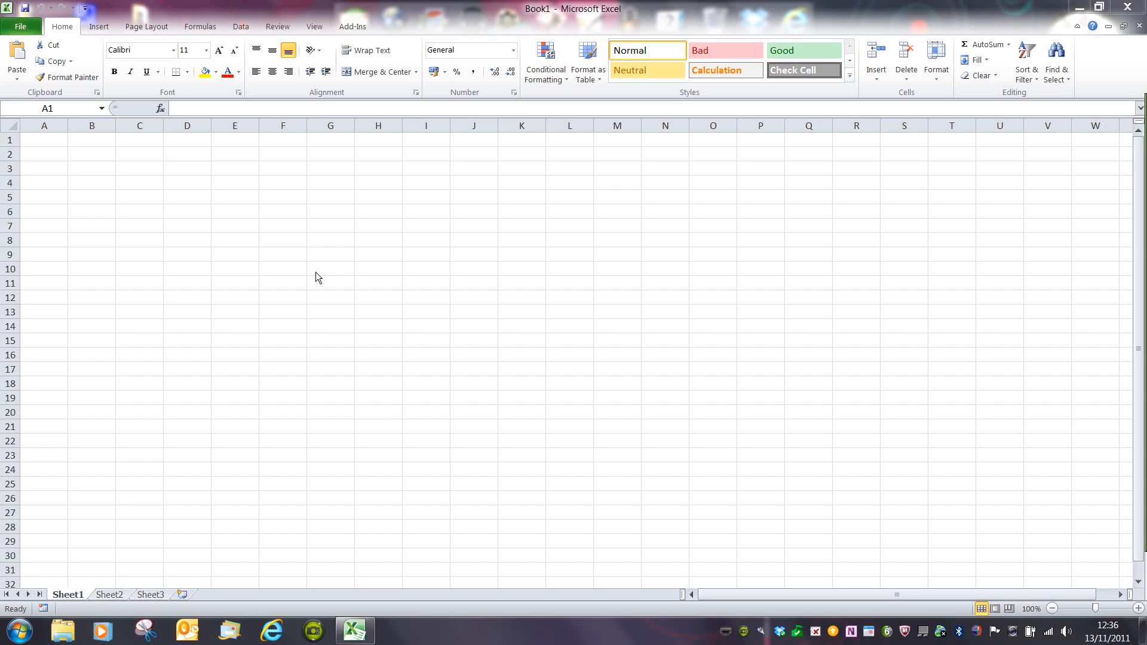
mouse_move(42, 73)
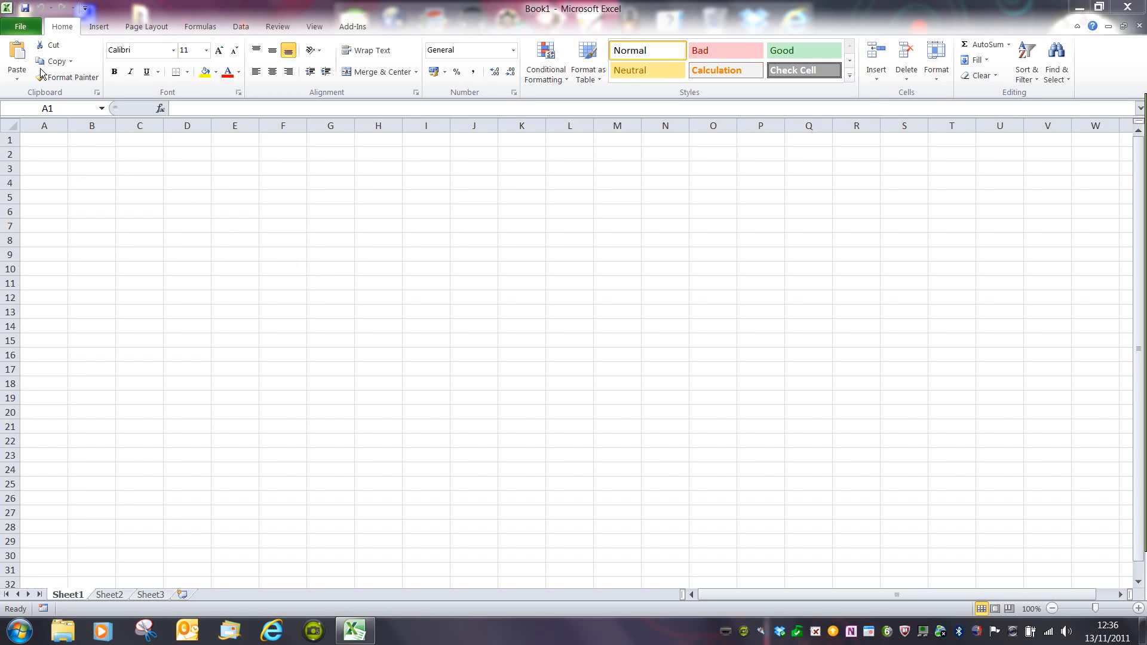
Step: Look over the empty workbook, visiting Sheet2 and Sheet3 before returning to Sheet1
left_click(45, 139)
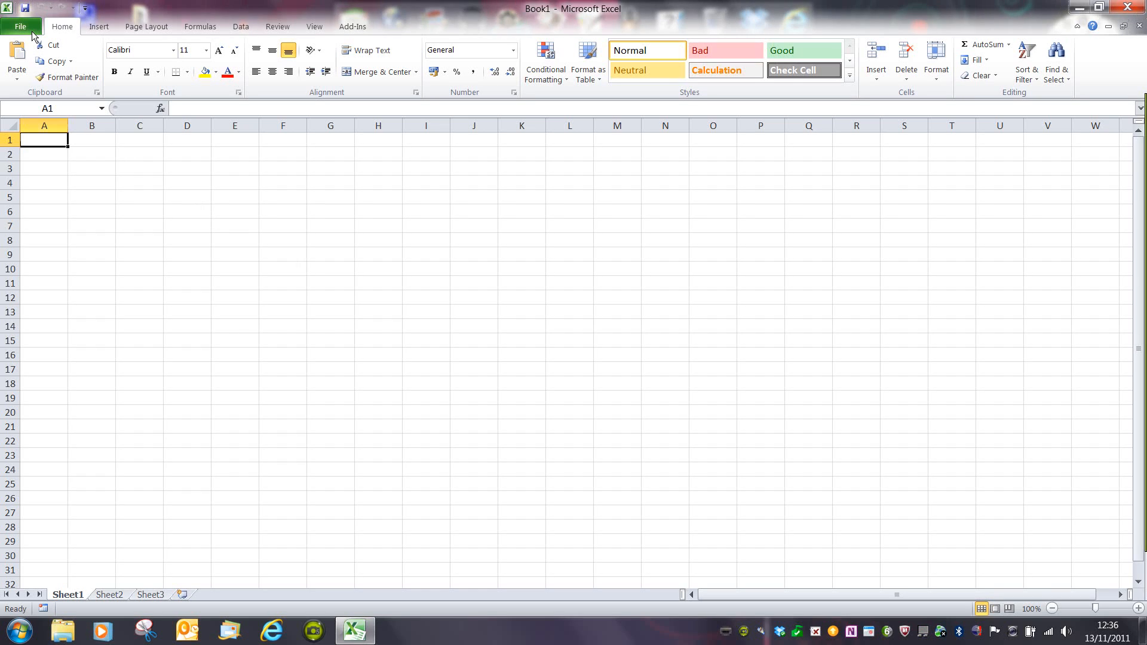
left_click(21, 26)
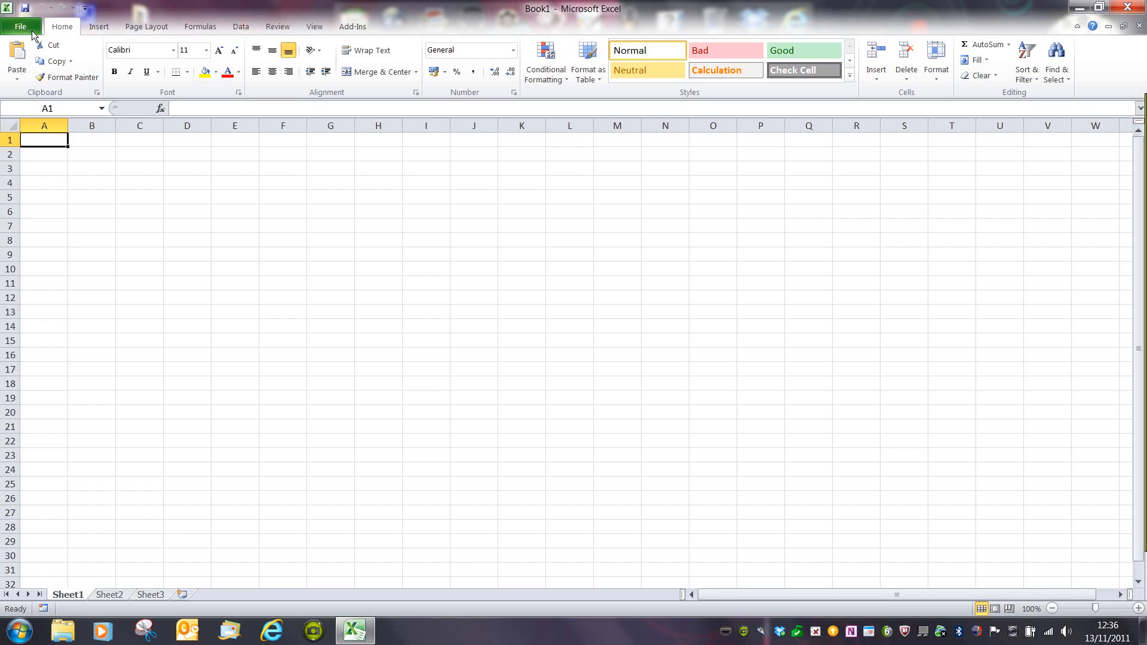
mouse_move(413, 46)
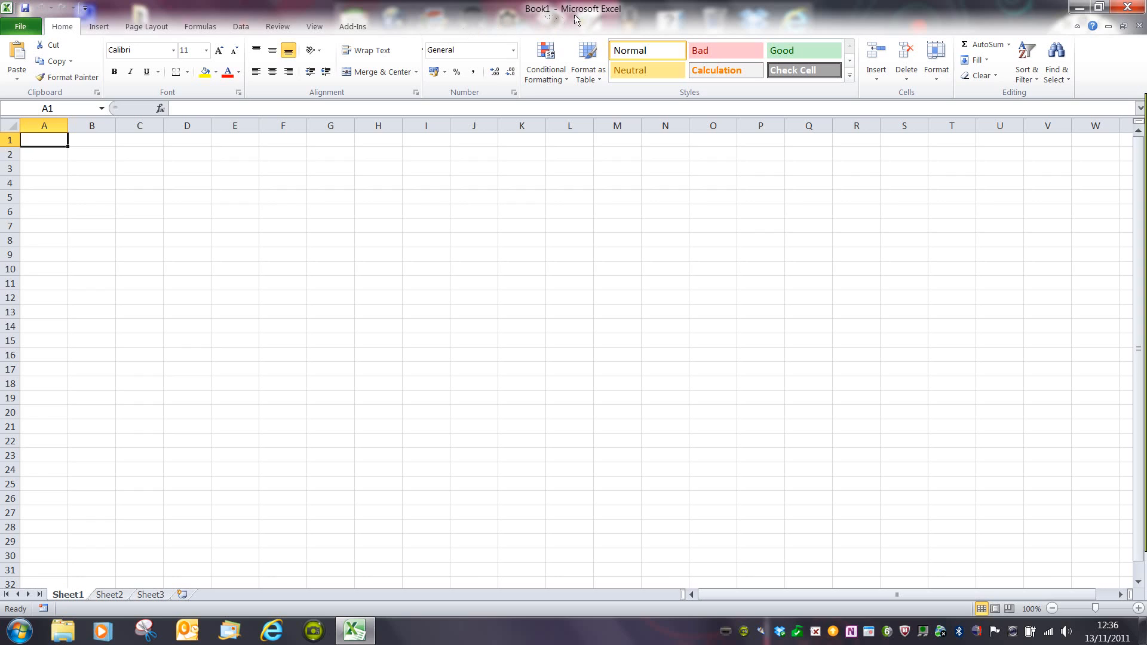
mouse_move(987, 12)
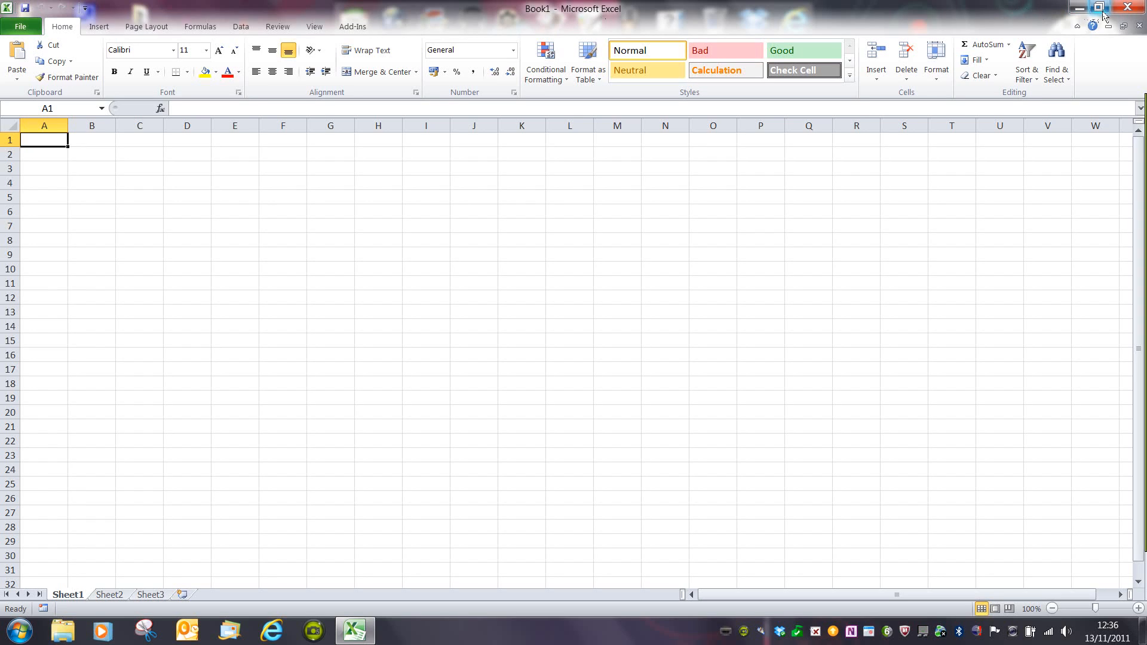
mouse_move(1100, 8)
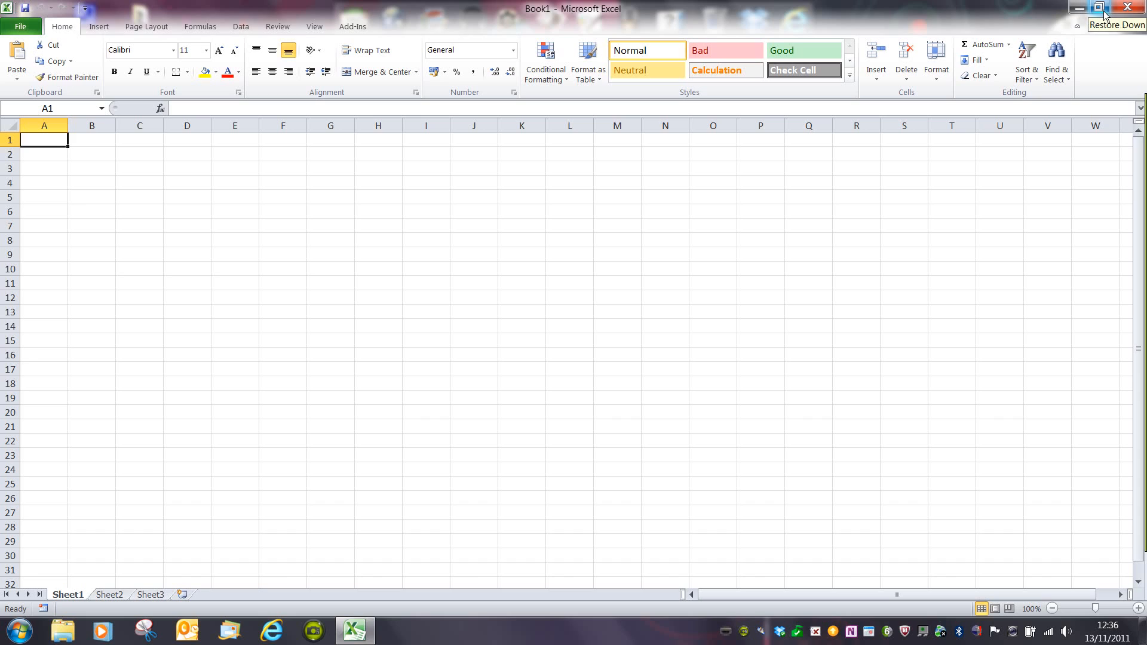
mouse_move(965, 13)
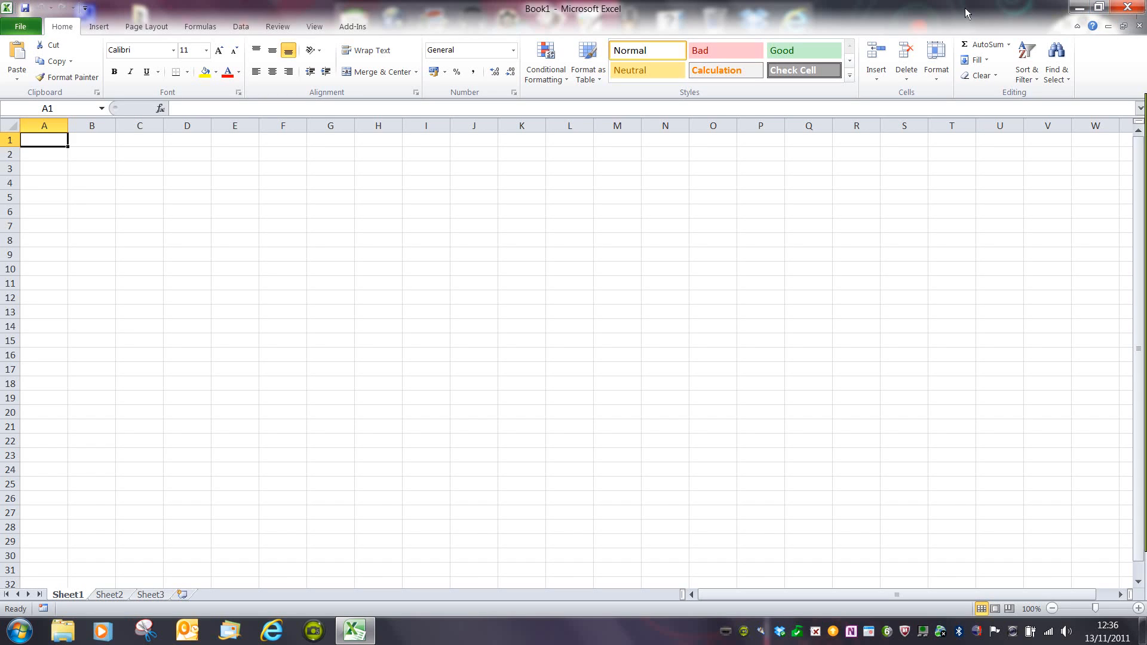
mouse_move(944, 13)
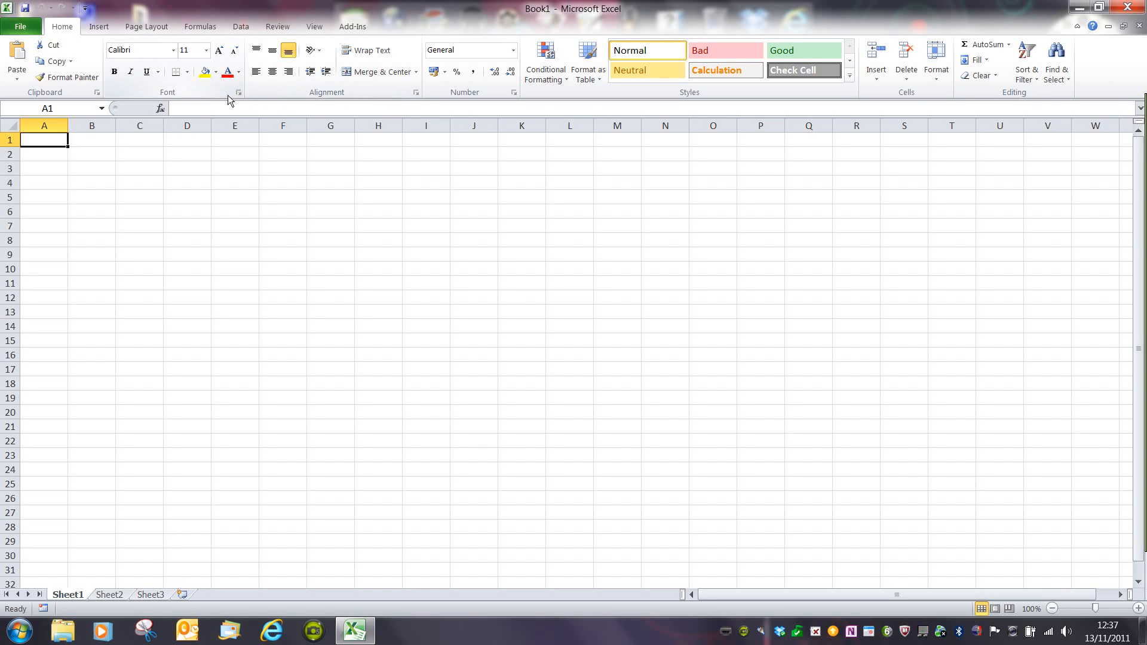
mouse_move(179, 110)
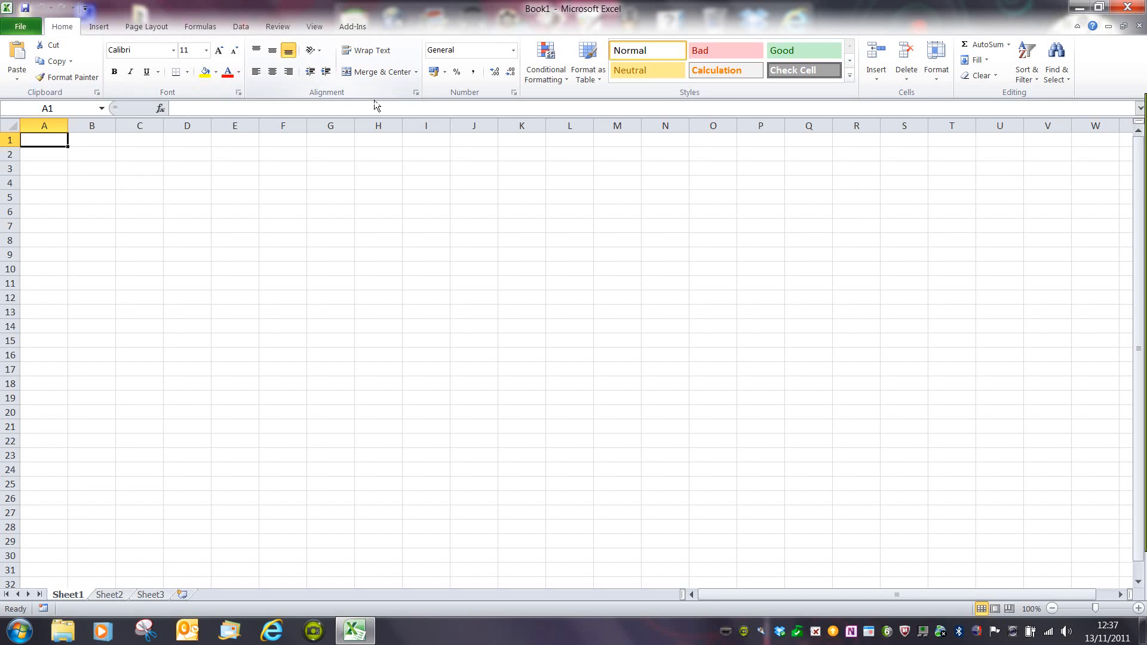
mouse_move(490, 101)
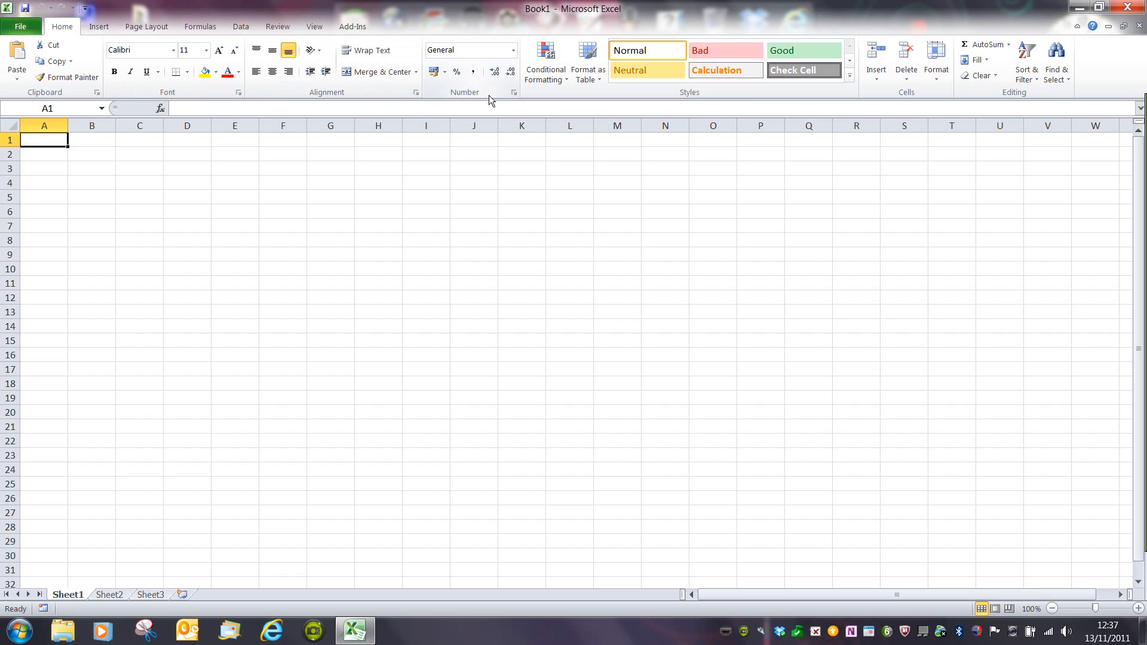
mouse_move(633, 99)
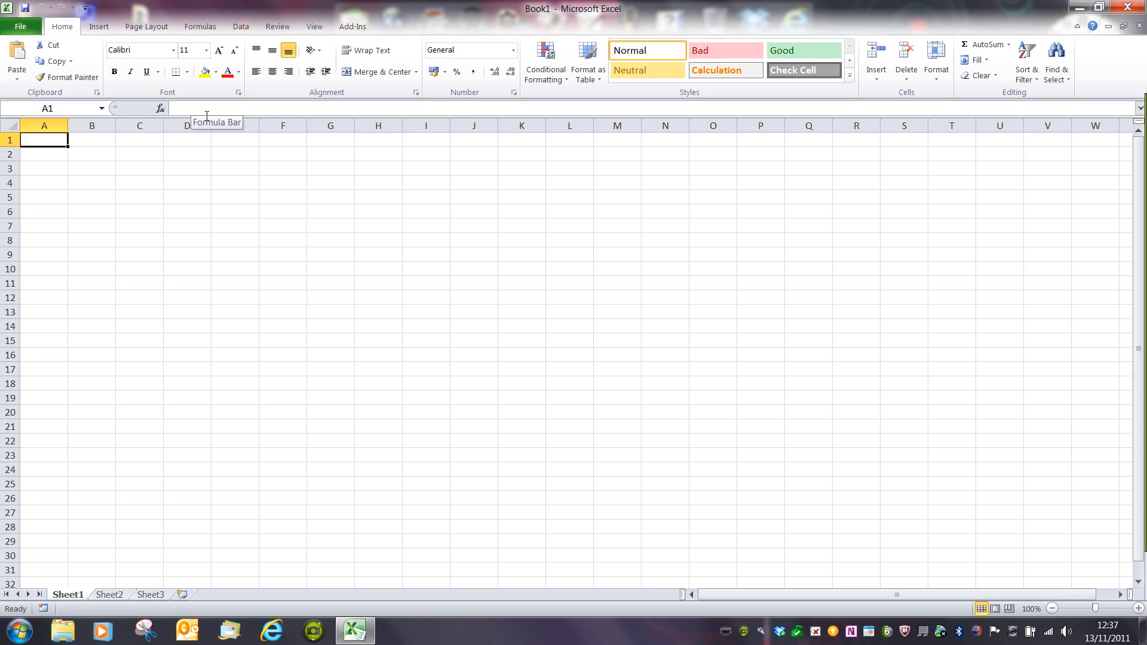
mouse_move(190, 296)
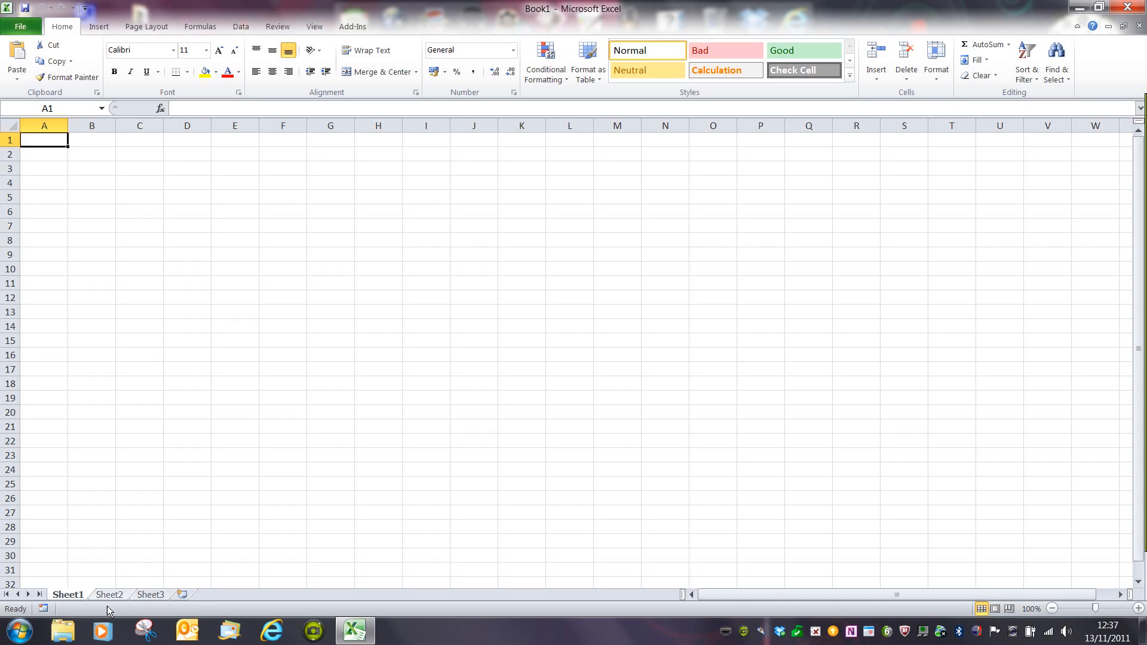
left_click(109, 594)
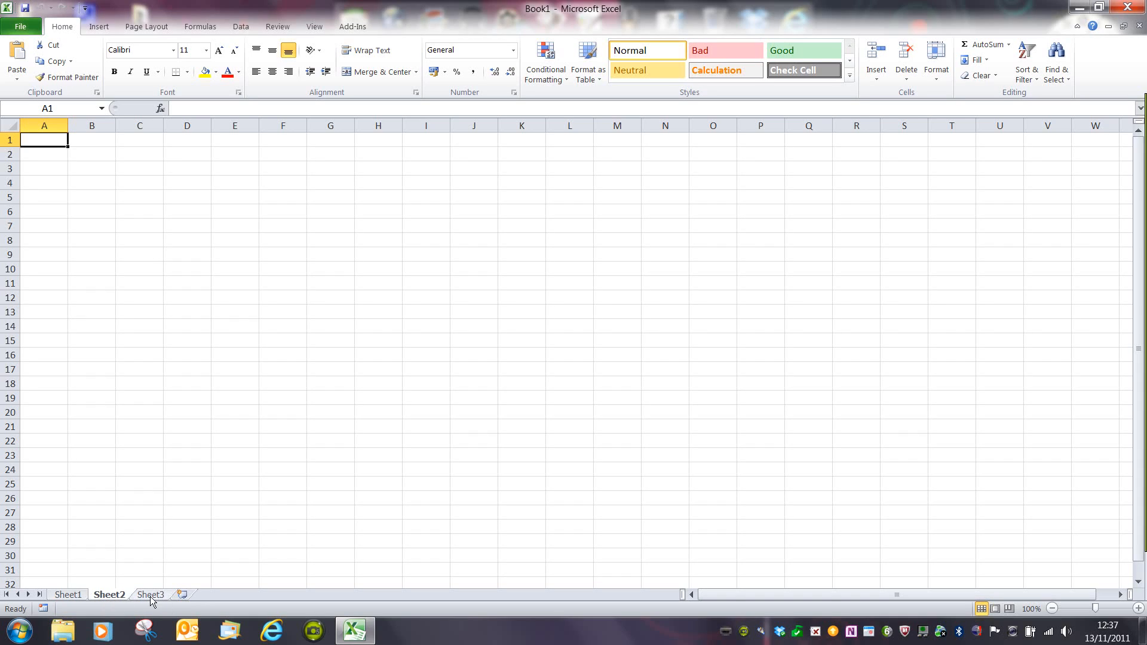
left_click(150, 594)
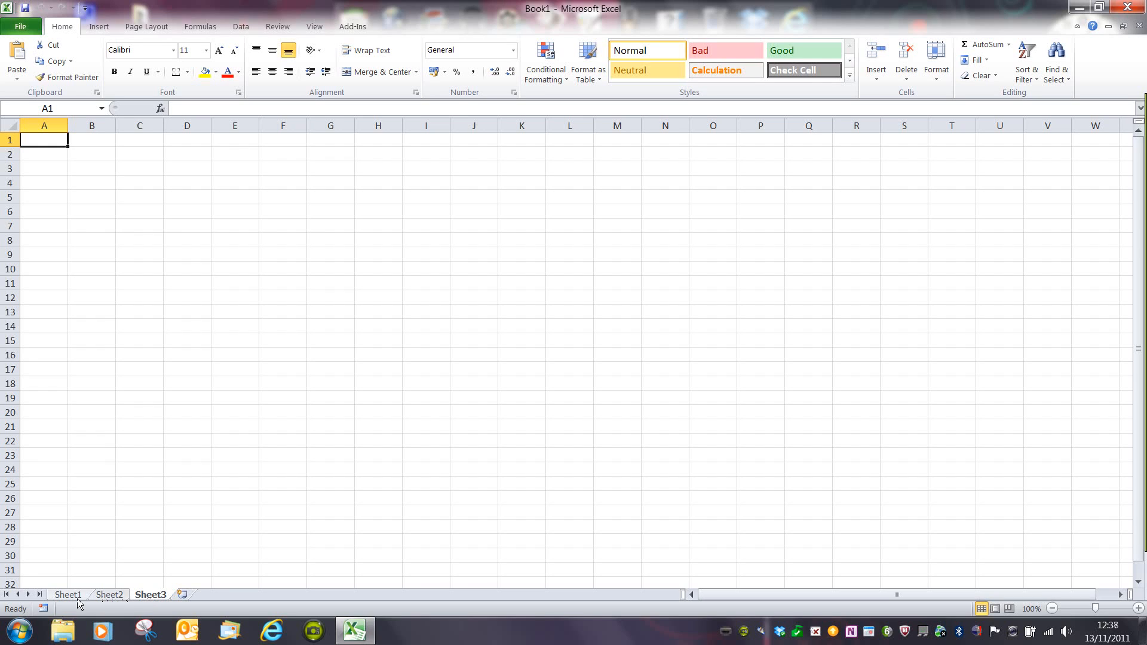
left_click(67, 594)
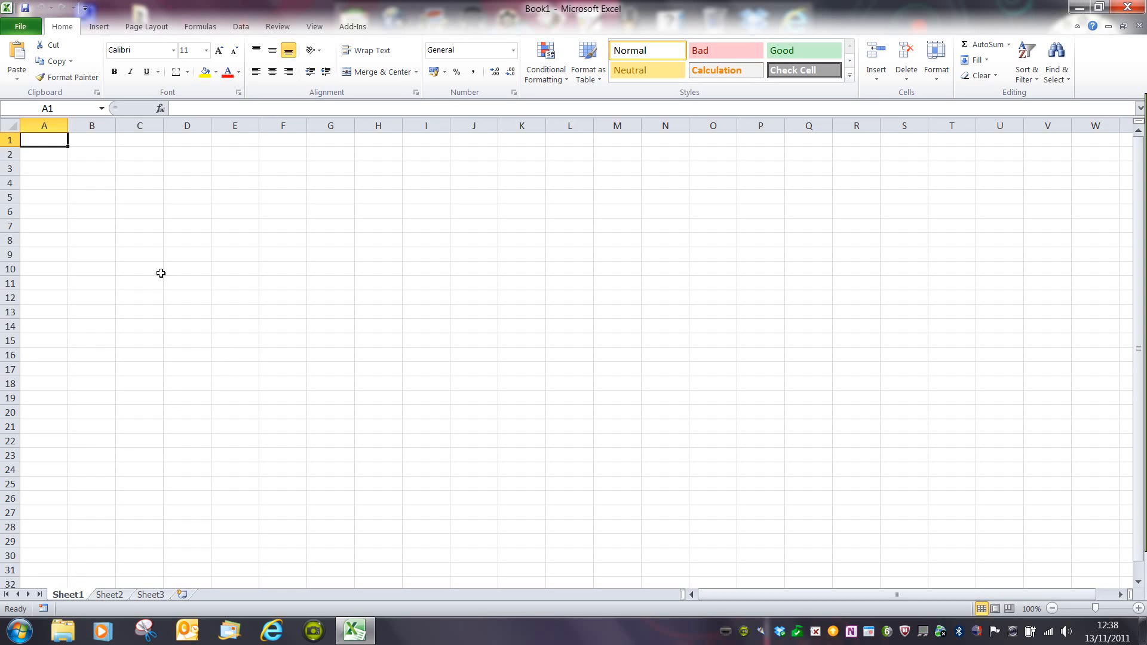
mouse_move(182, 207)
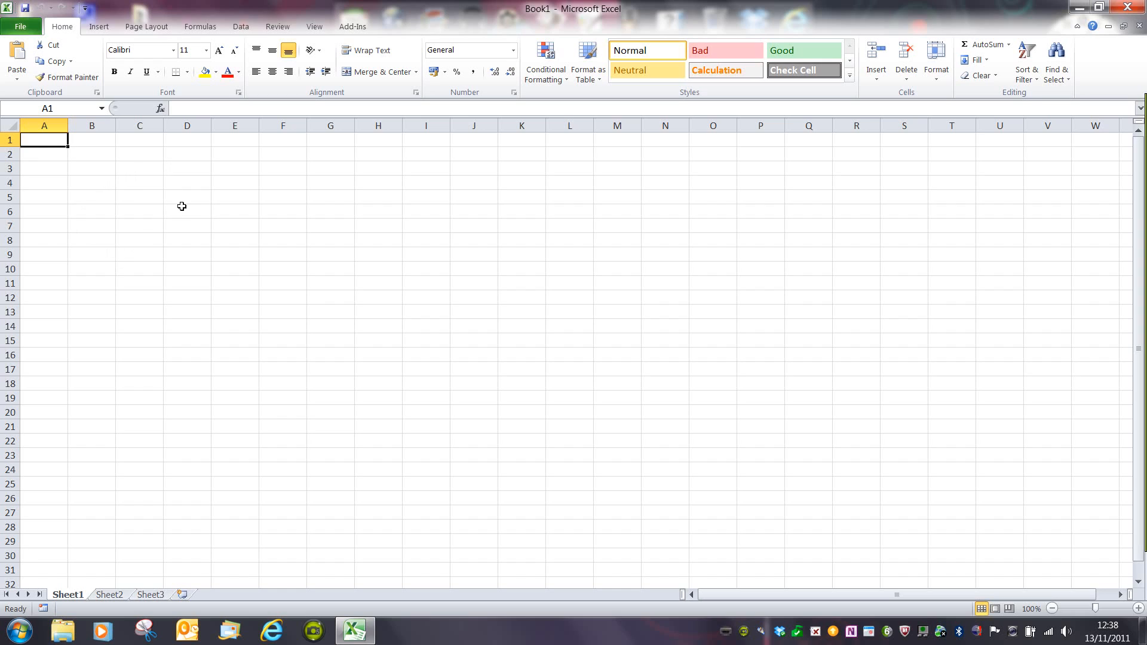
mouse_move(227, 236)
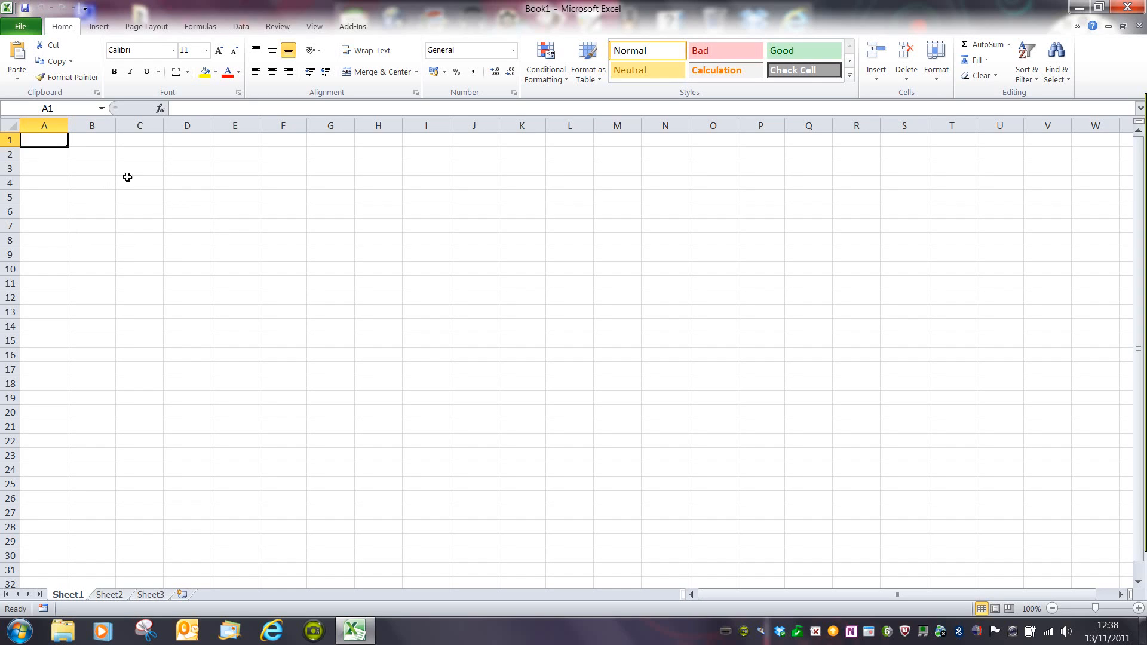
mouse_move(62, 158)
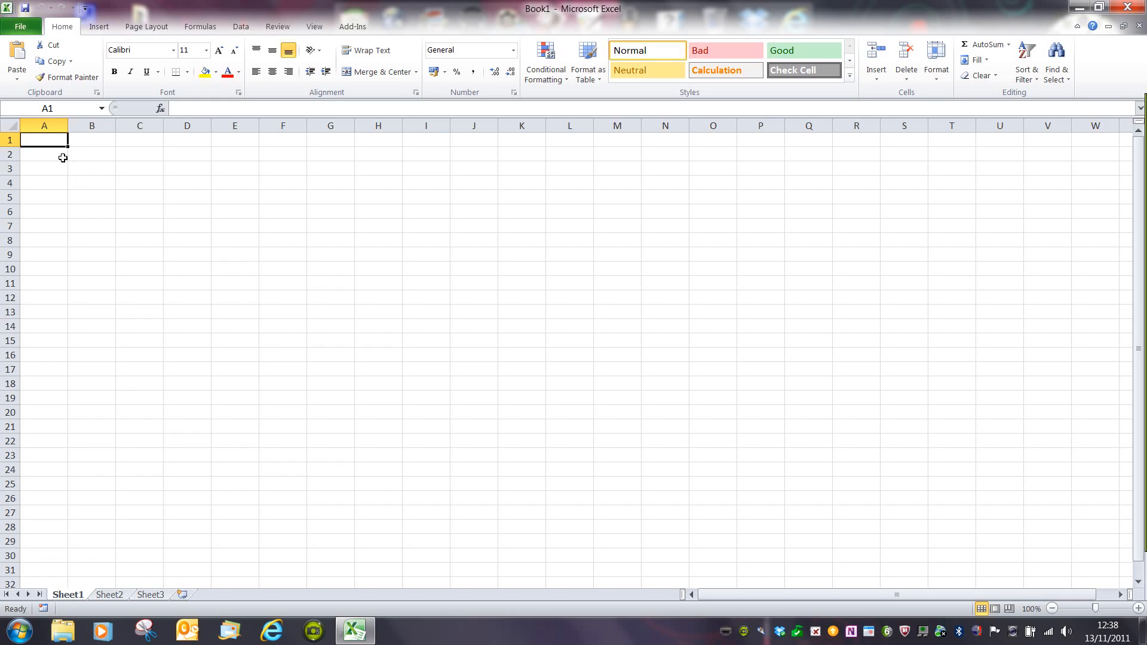
mouse_move(87, 149)
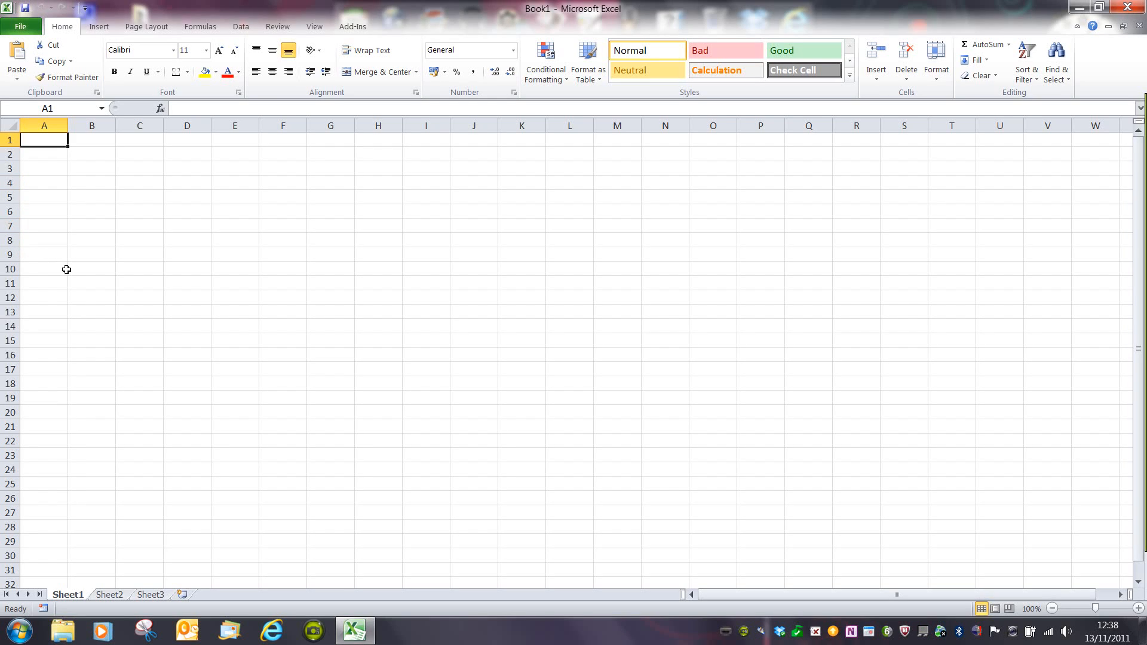
mouse_move(127, 211)
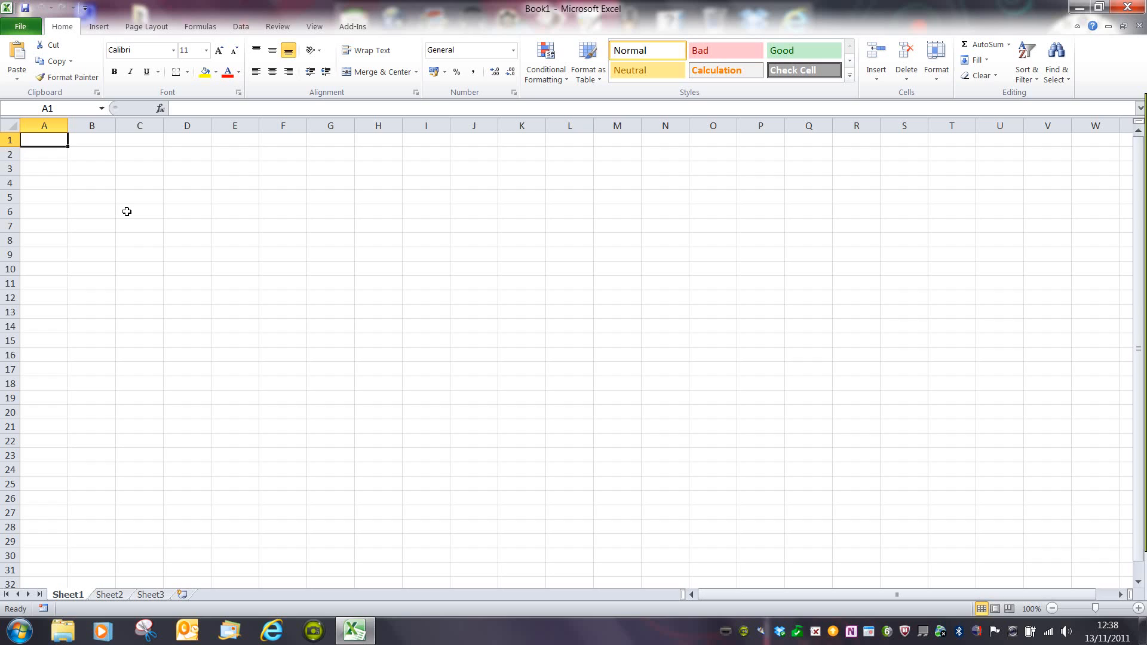
mouse_move(107, 177)
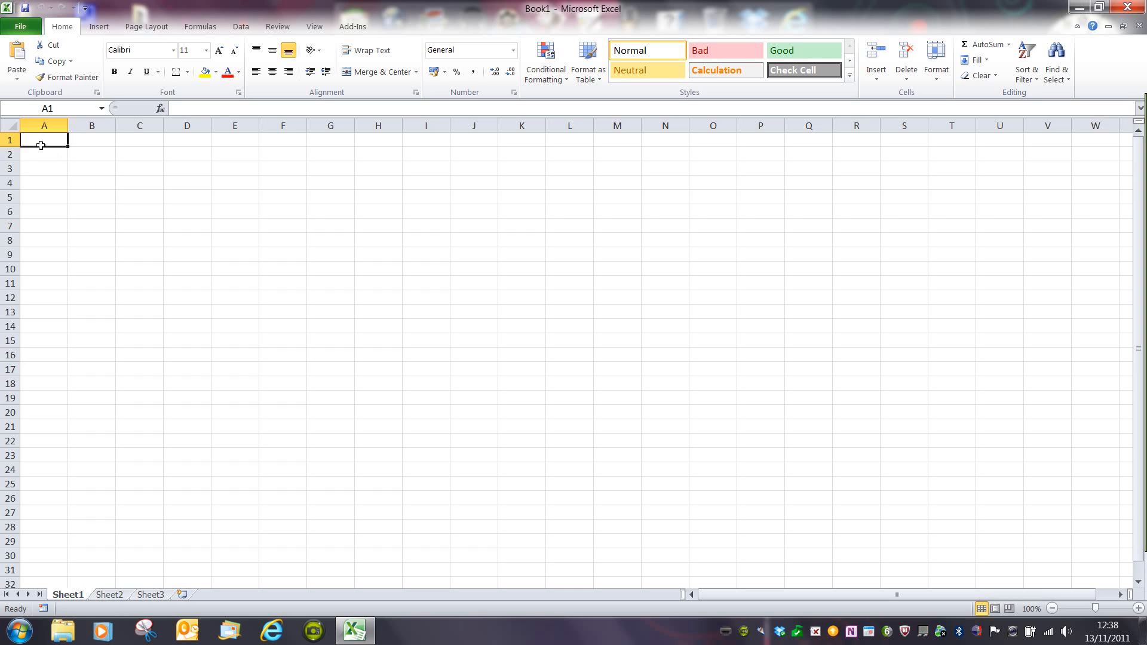
mouse_move(61, 156)
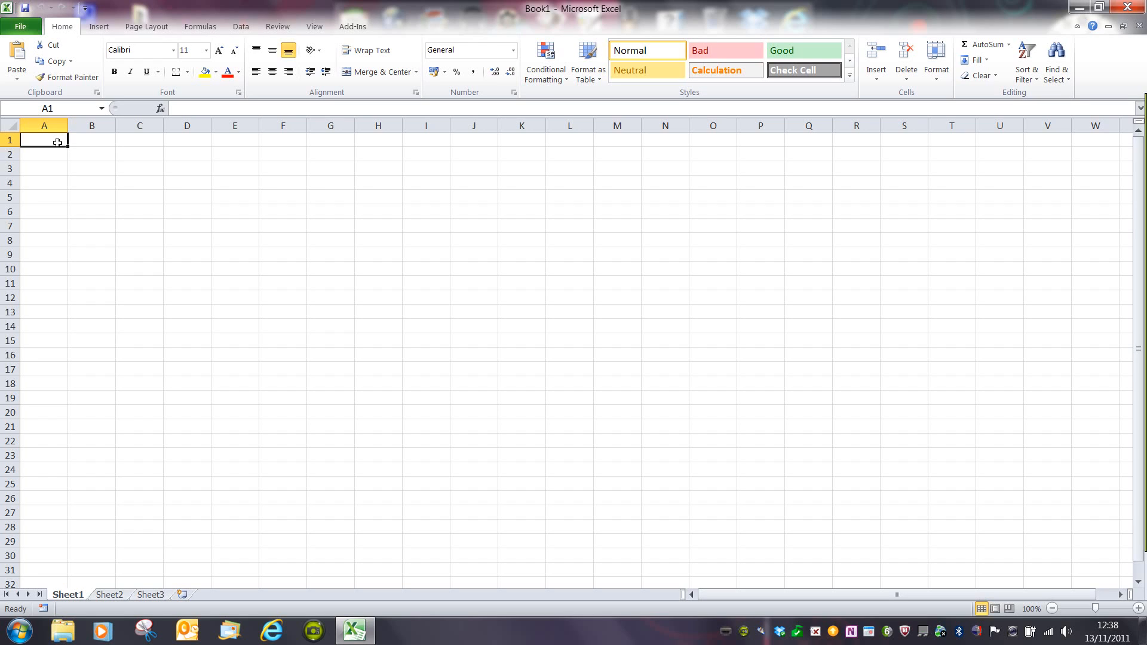
mouse_move(194, 216)
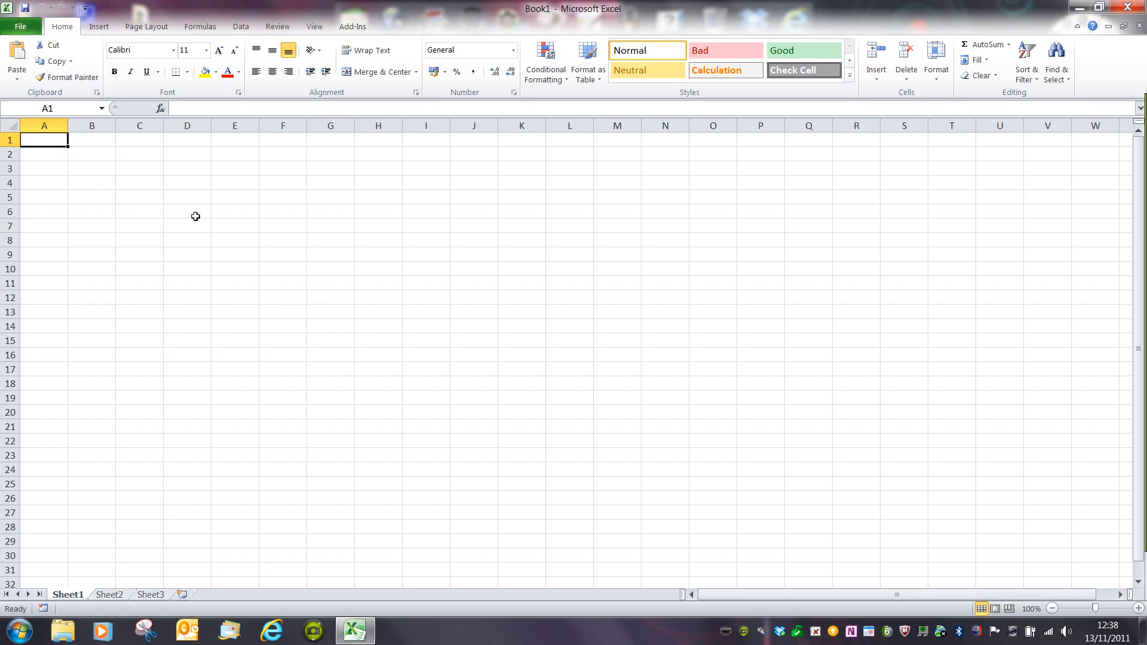
mouse_move(194, 190)
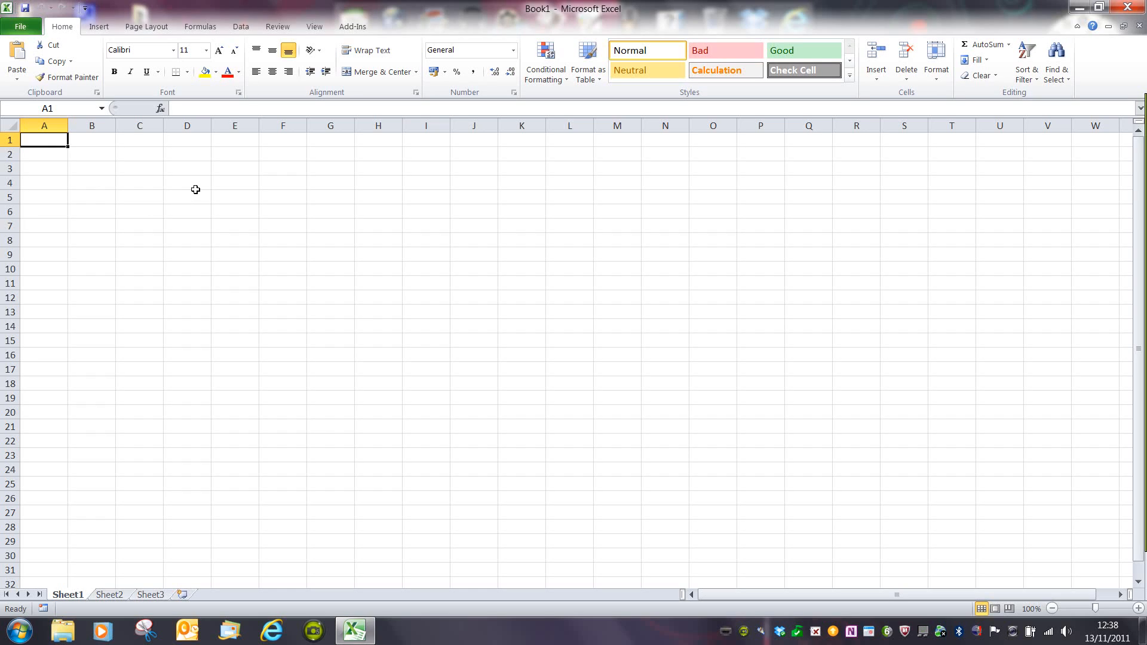
mouse_move(195, 217)
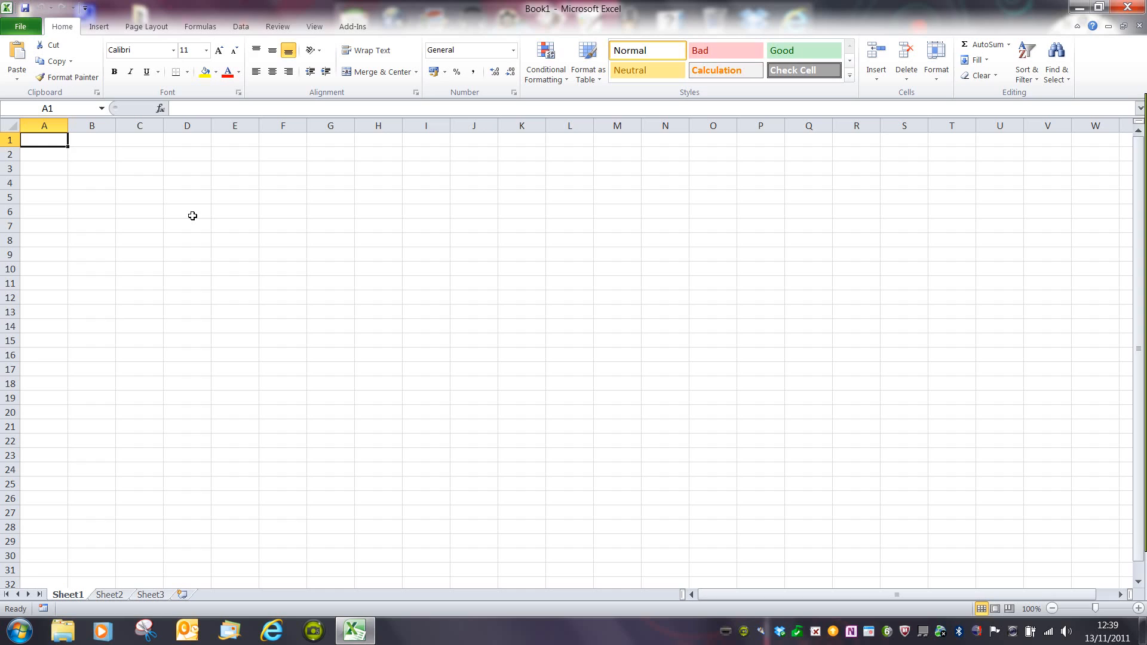
mouse_move(198, 211)
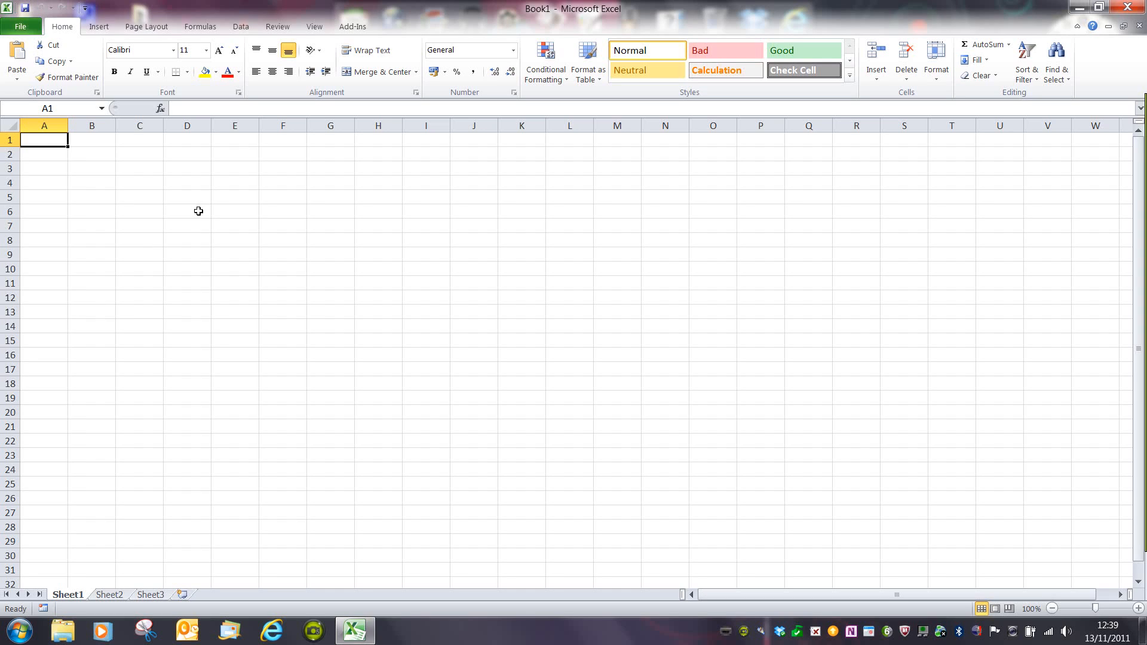
mouse_move(191, 215)
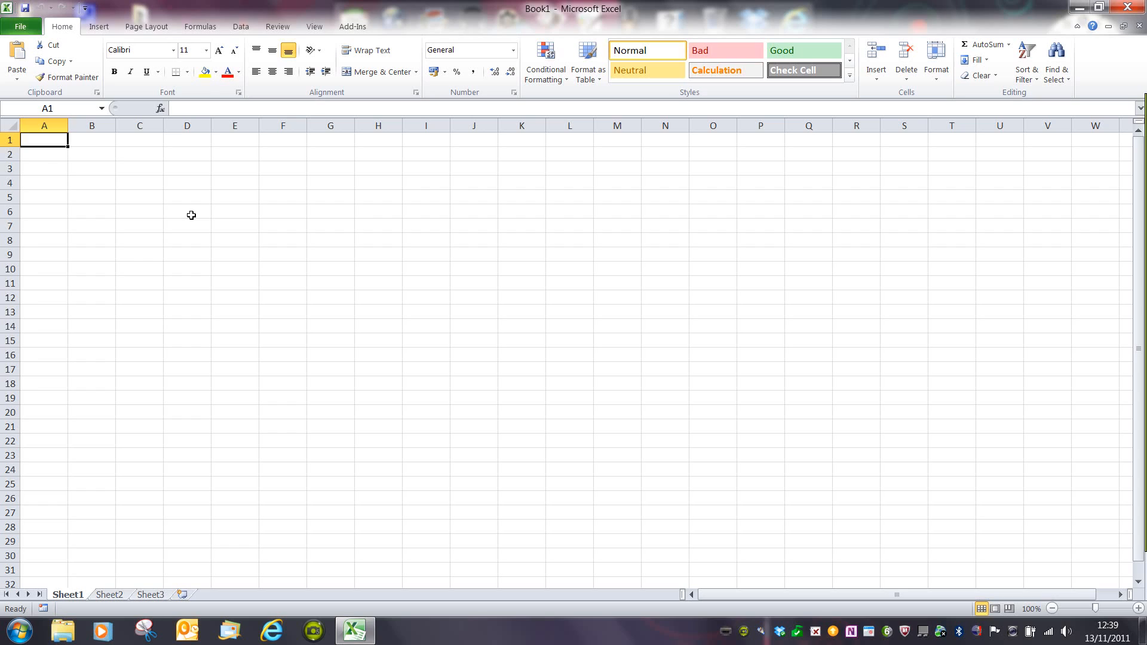
Step: Enter the label Eight in D6 and the number 8 in E6
left_click(186, 211)
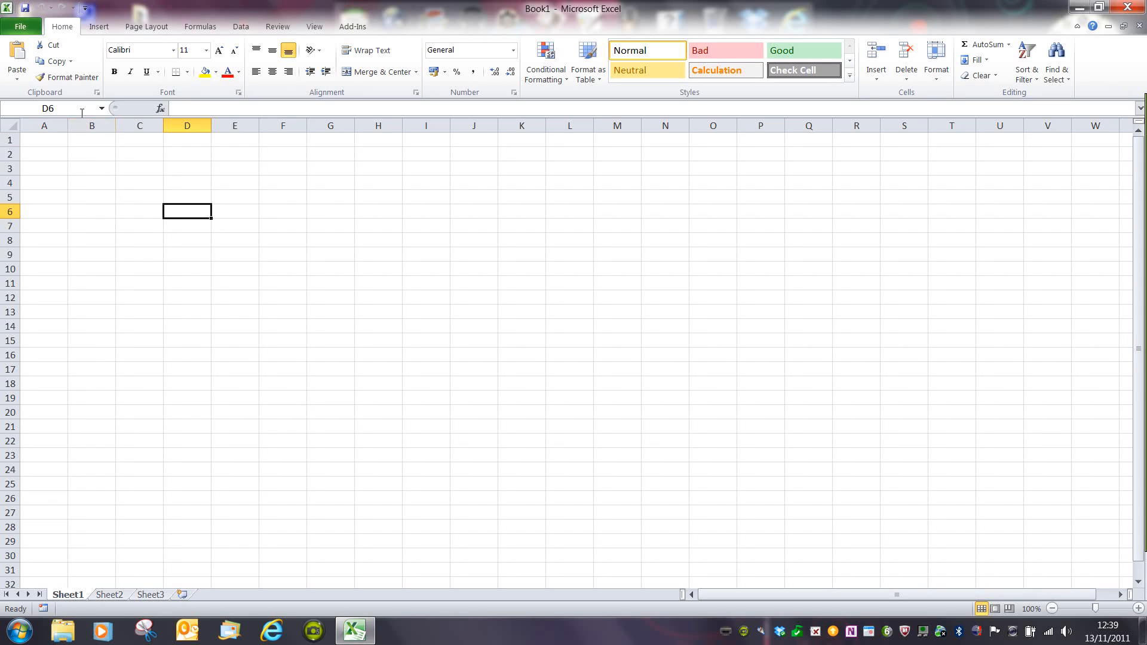
mouse_move(79, 112)
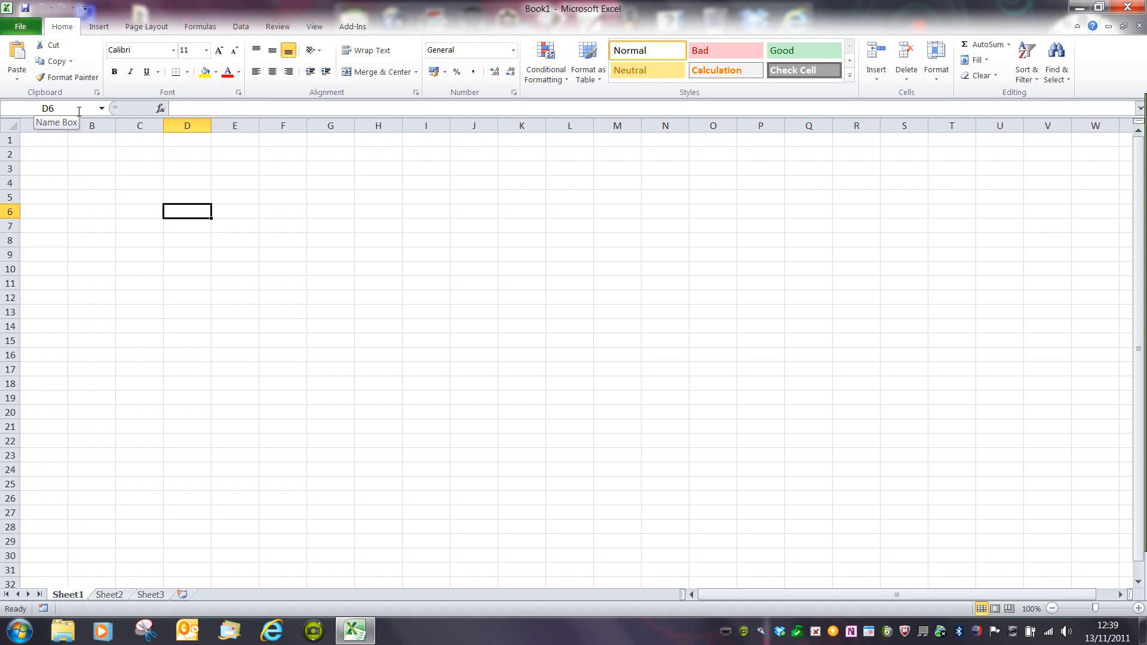
mouse_move(143, 179)
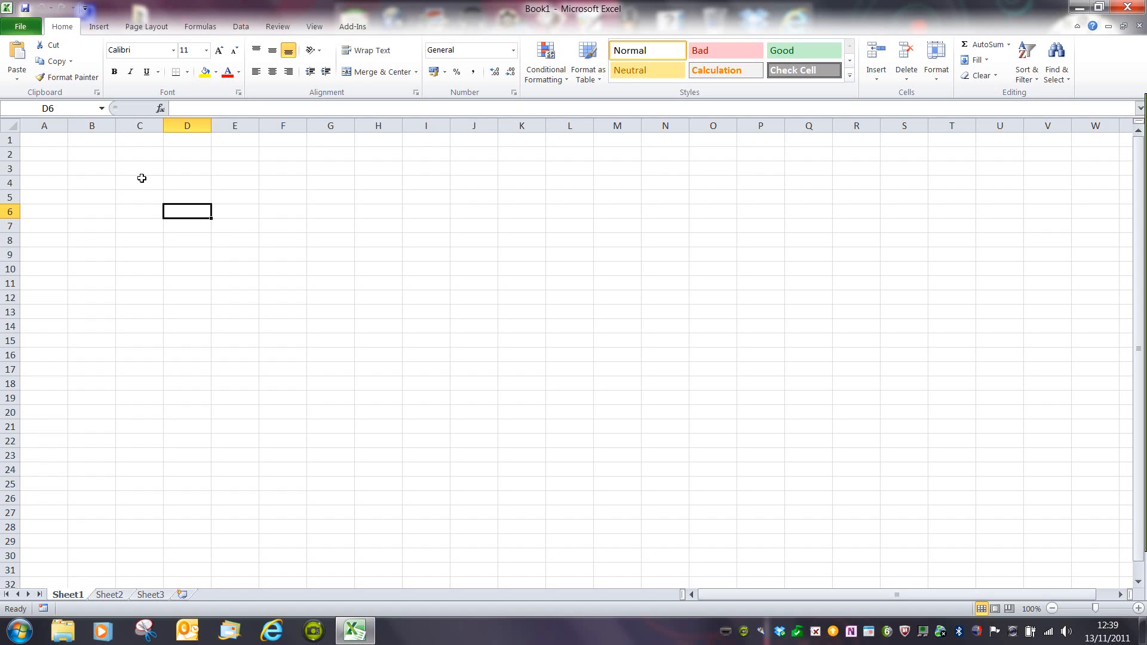
mouse_move(192, 216)
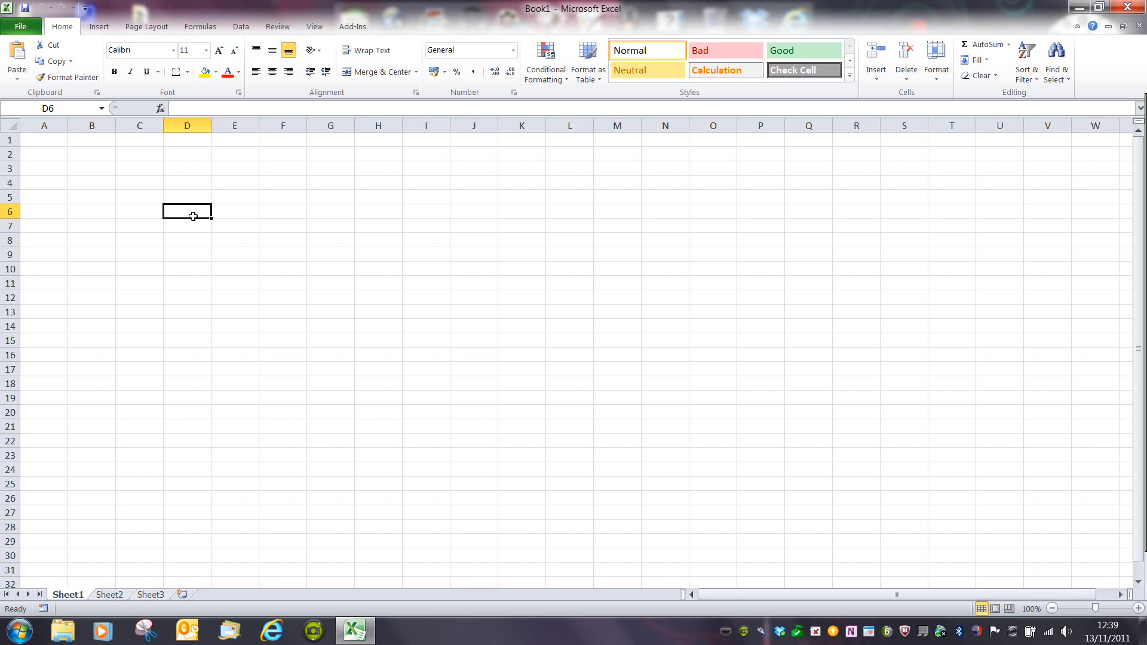
type("Eight")
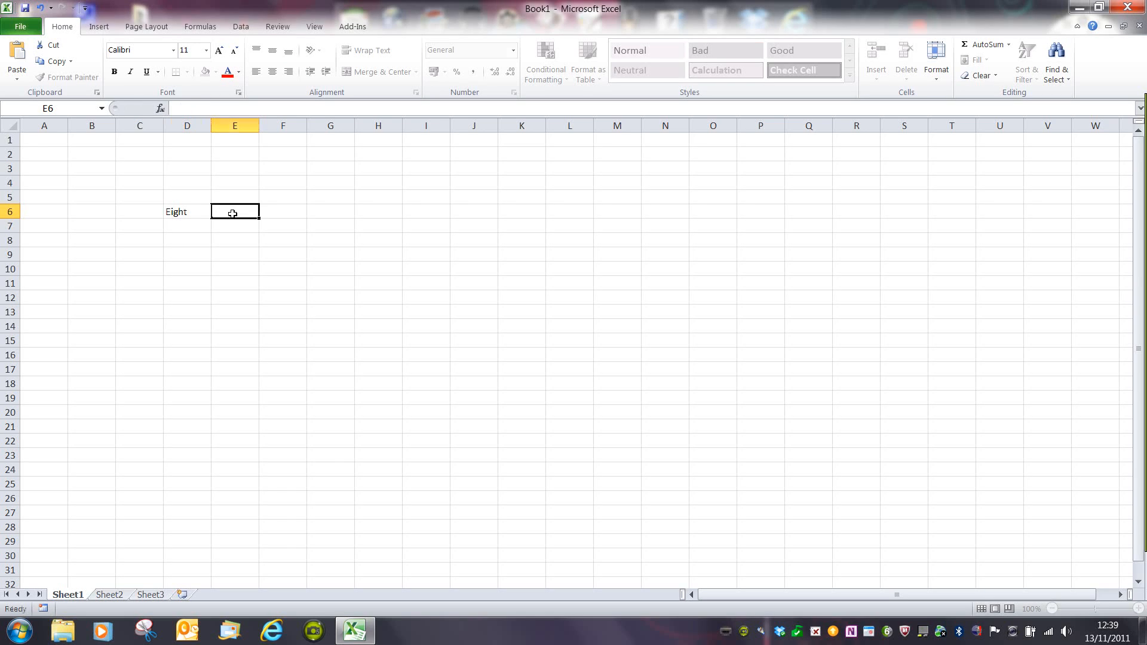
type("8")
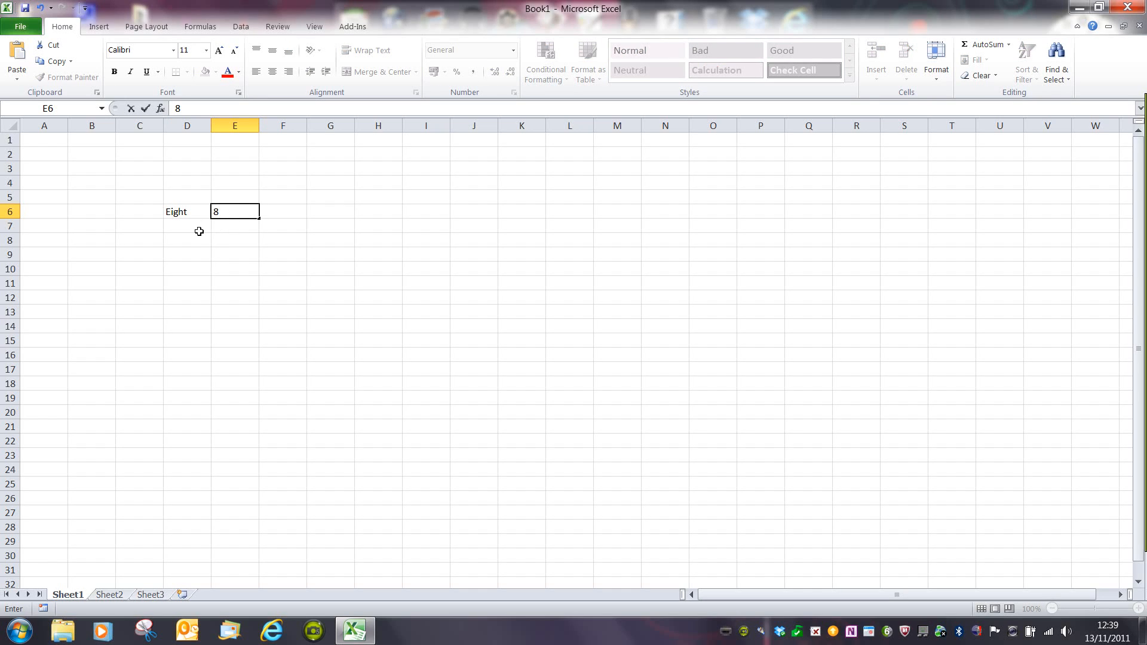
key("Enter")
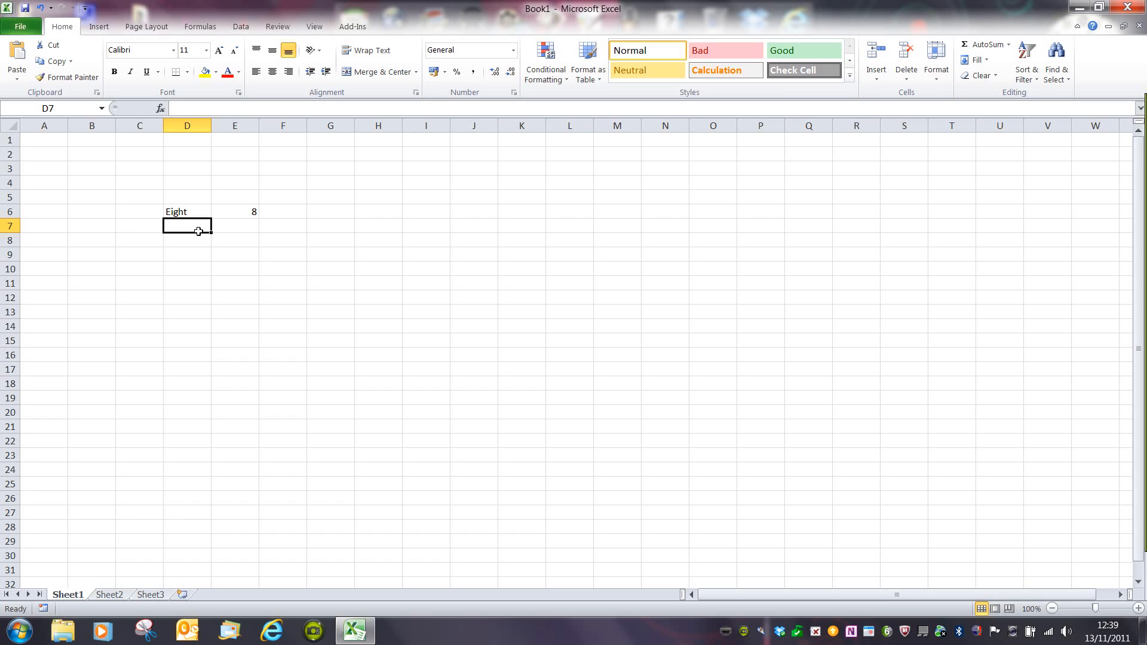
Step: Enter nine in D7, then retype it capitalised as Nine
left_click(186, 197)
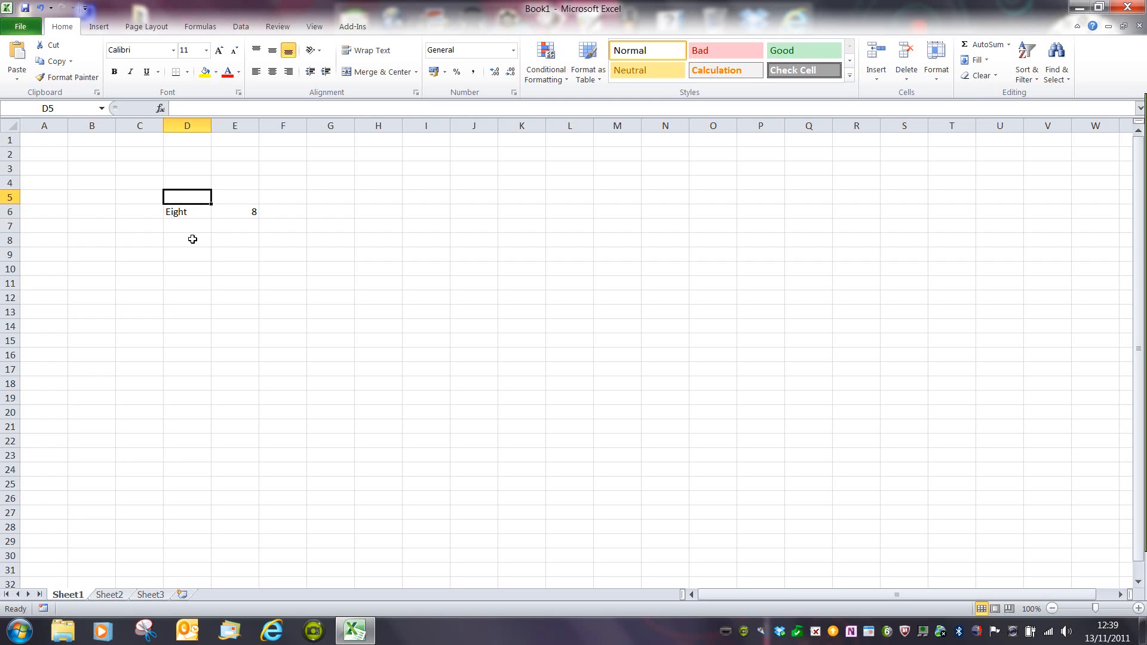
left_click(186, 226)
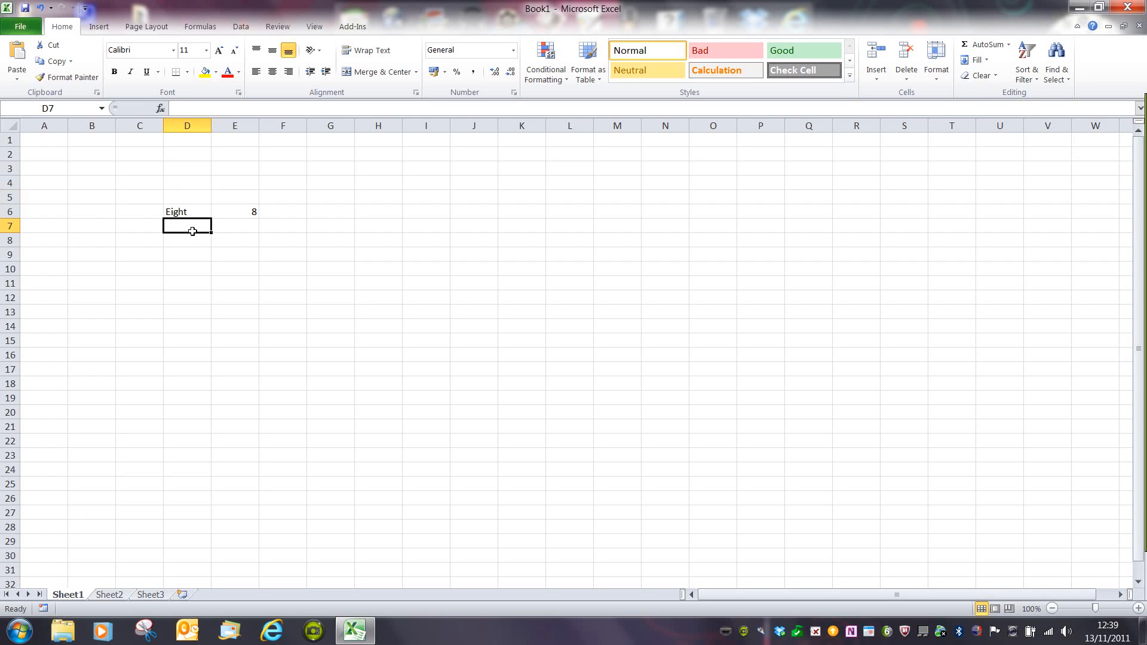
type("nine")
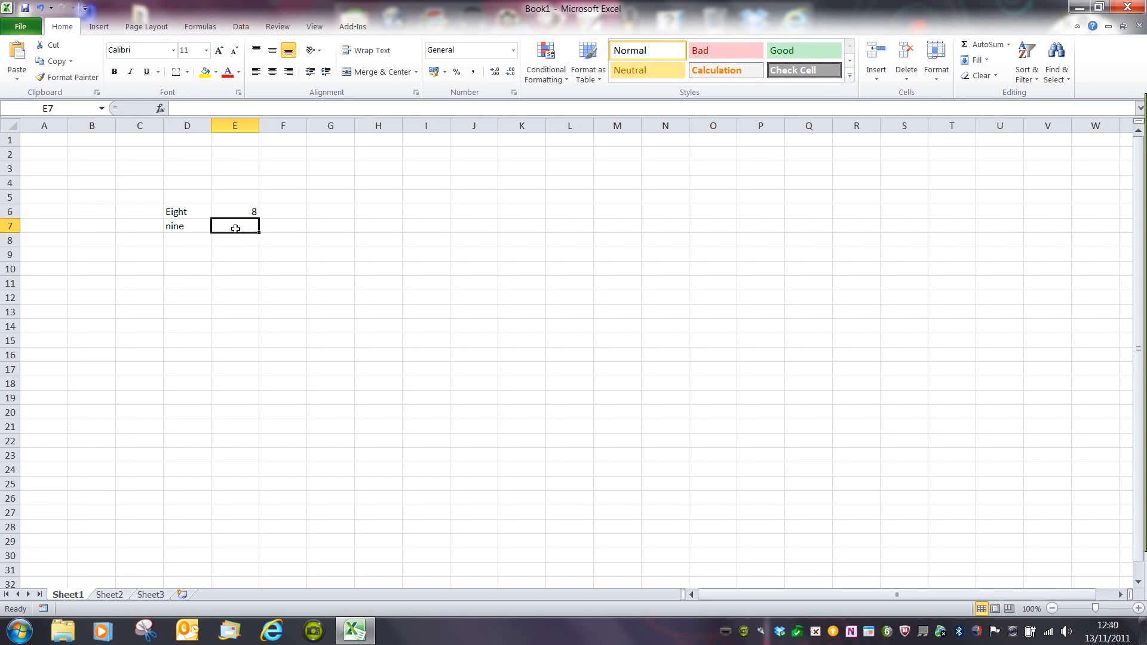
mouse_move(182, 230)
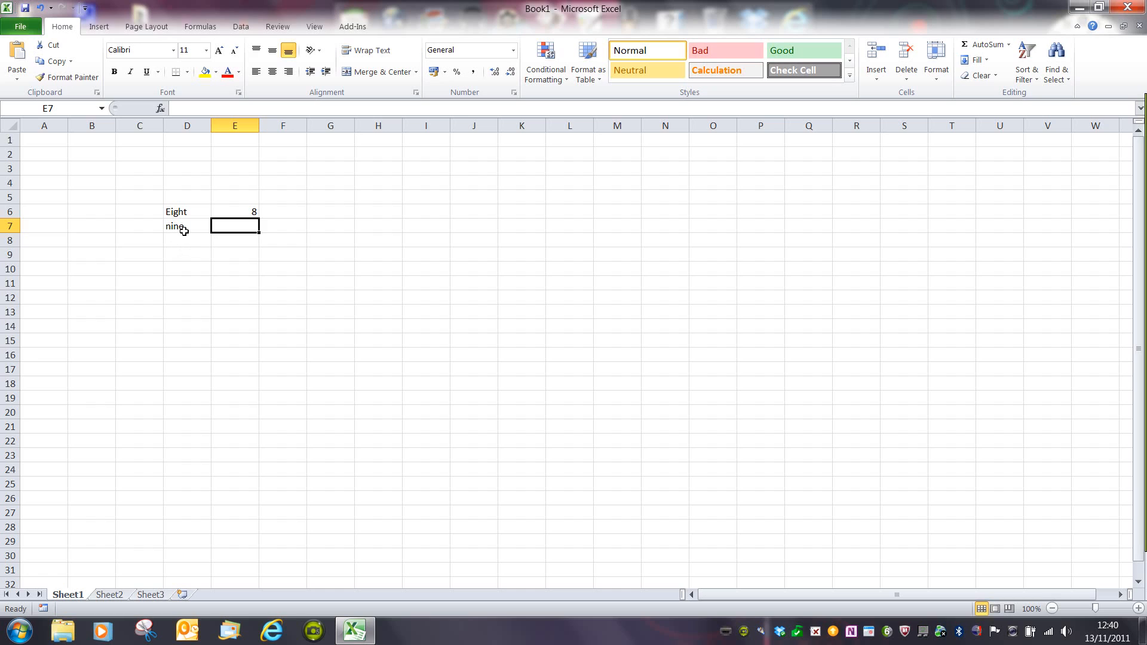
left_click(188, 226)
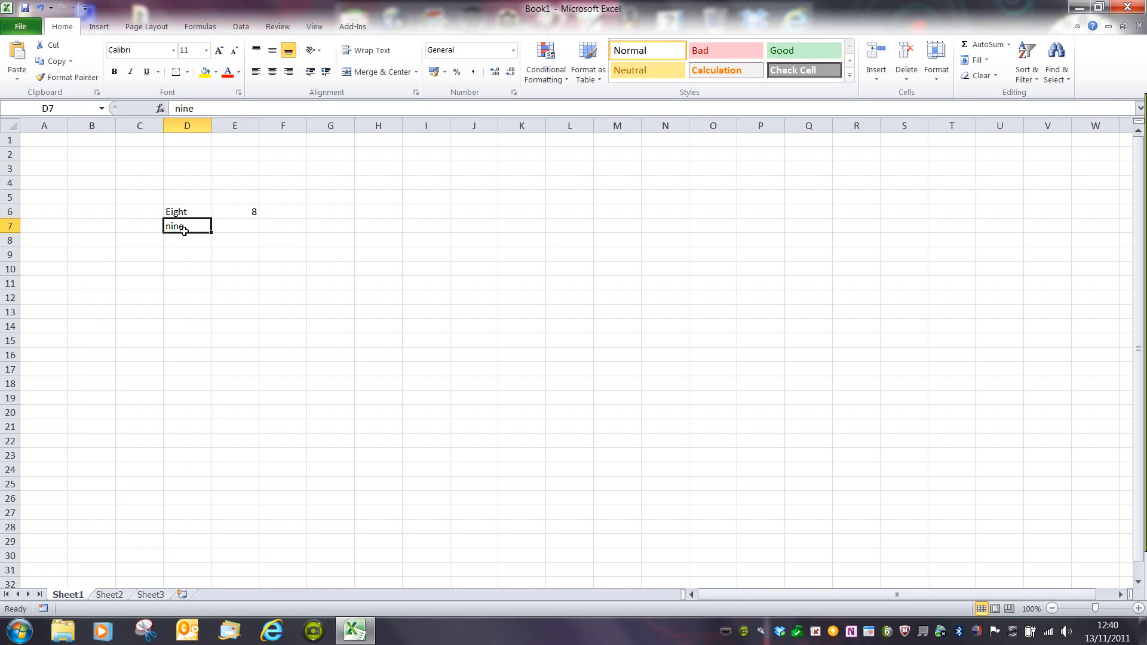
type("N")
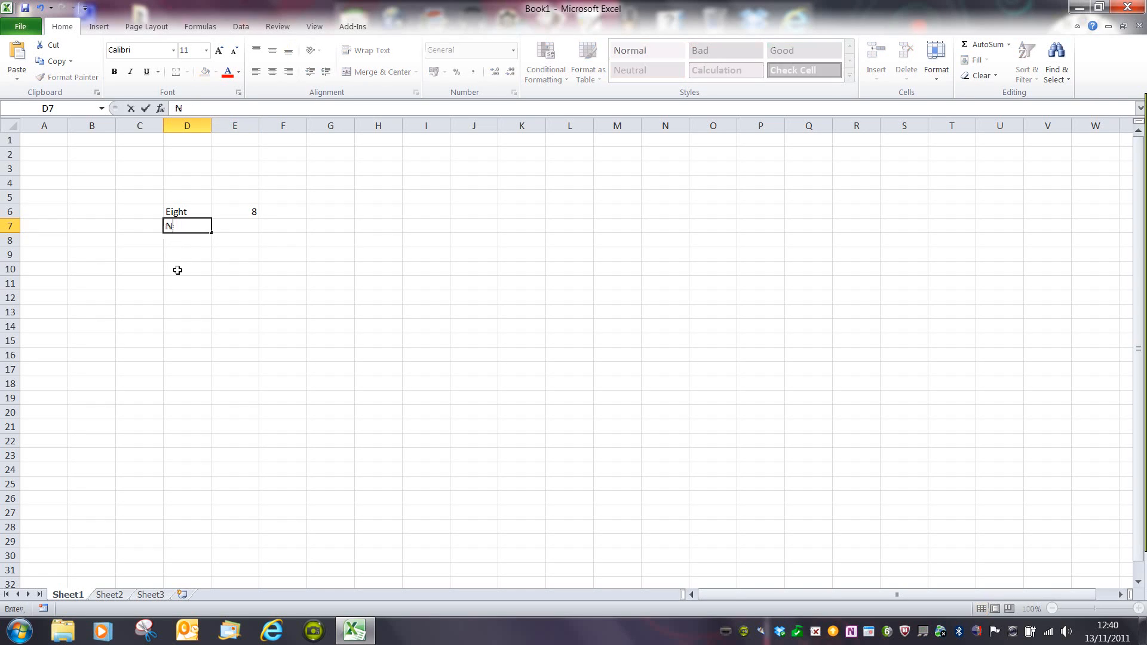
type("ine")
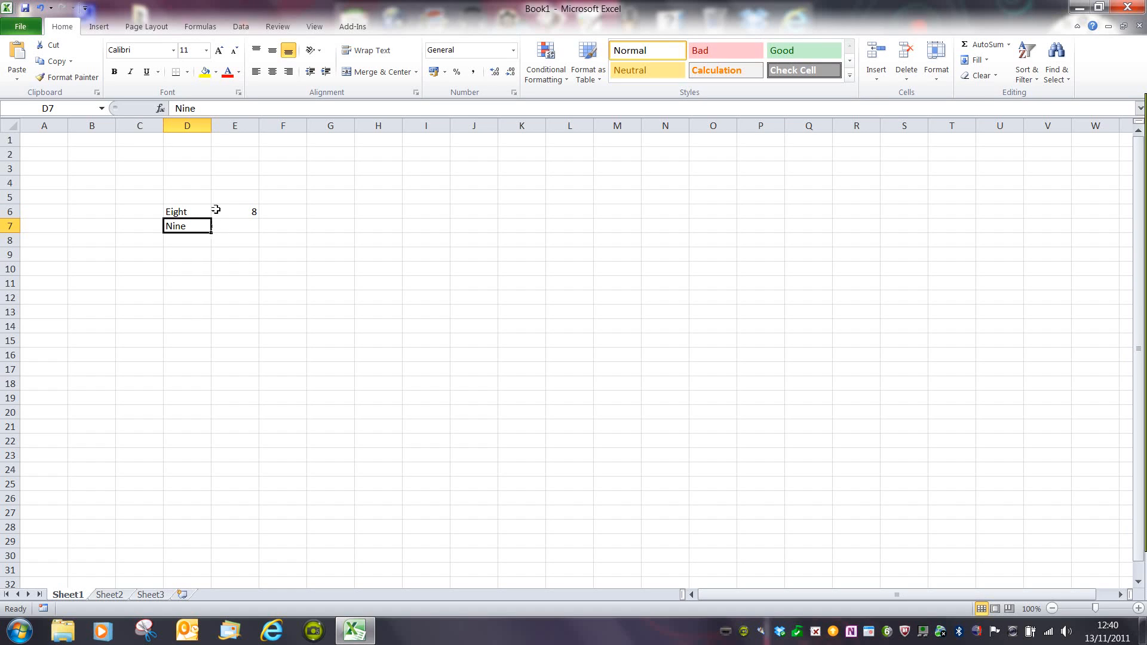
mouse_move(204, 110)
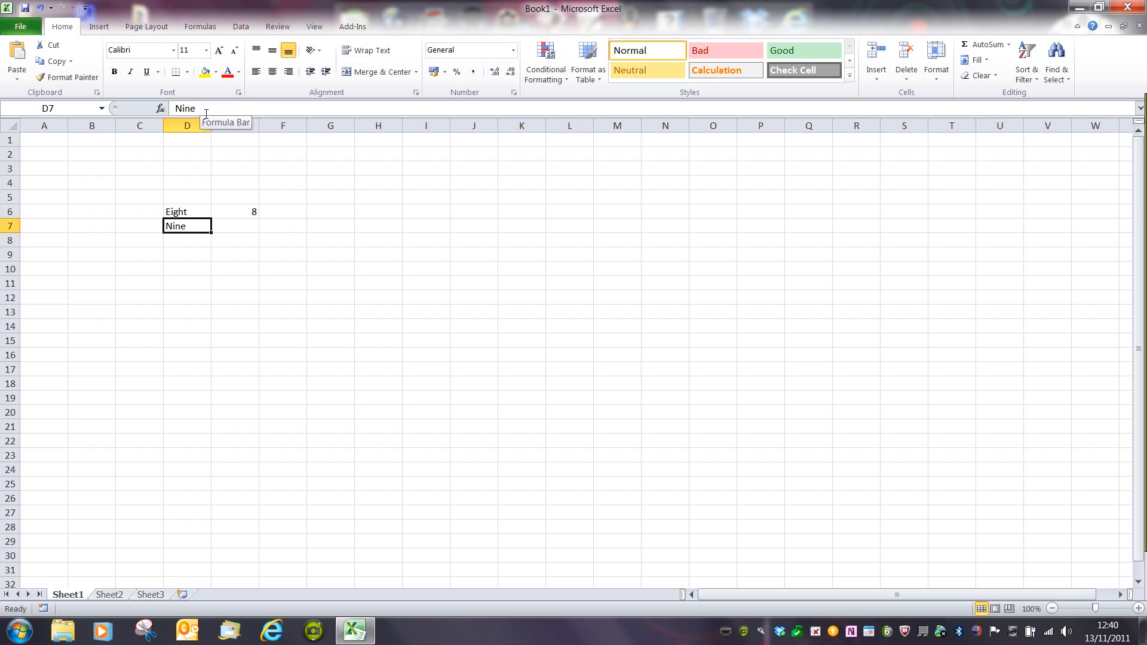
Step: Replace the D7 label with Seven beneath Eight
key("Backspace")
type("N")
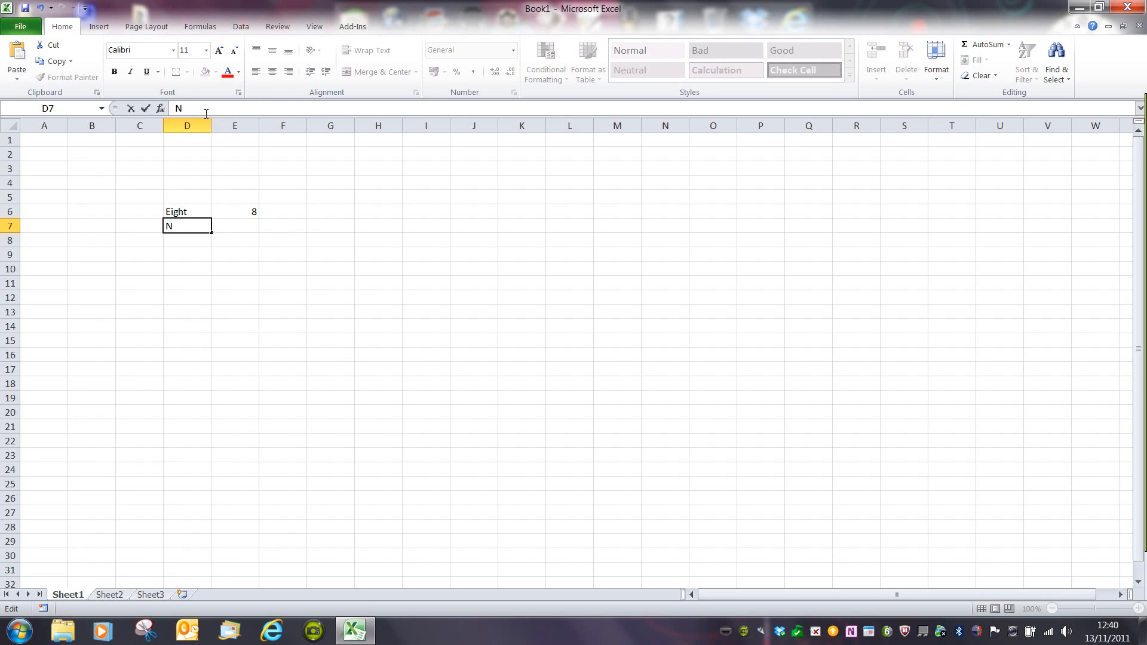
type("S")
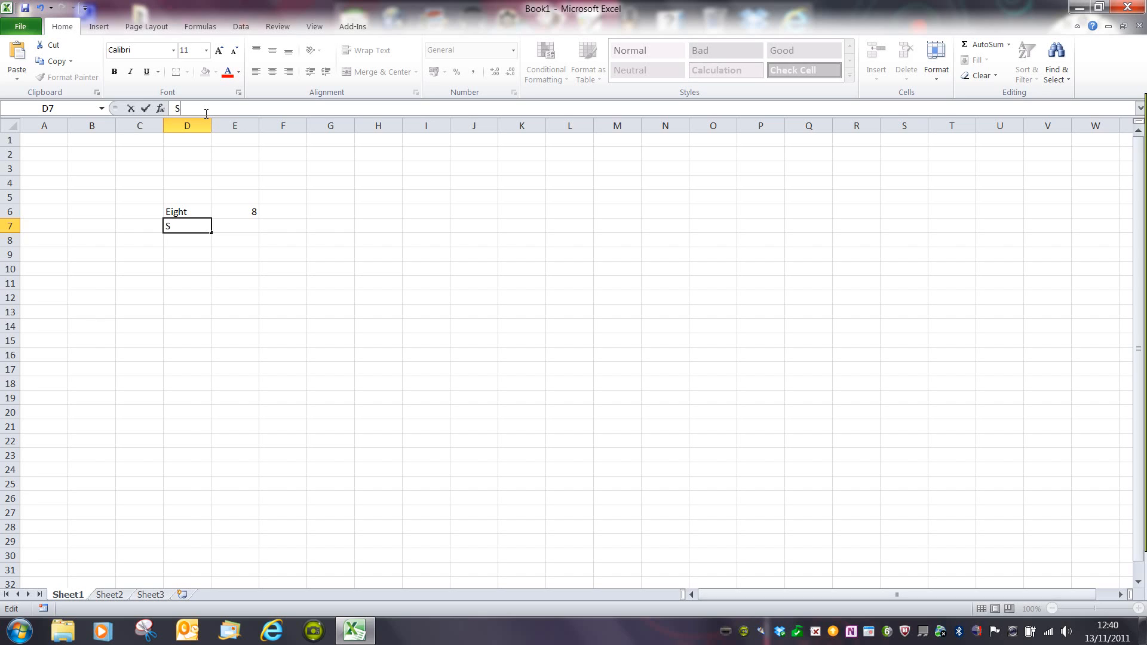
type("even")
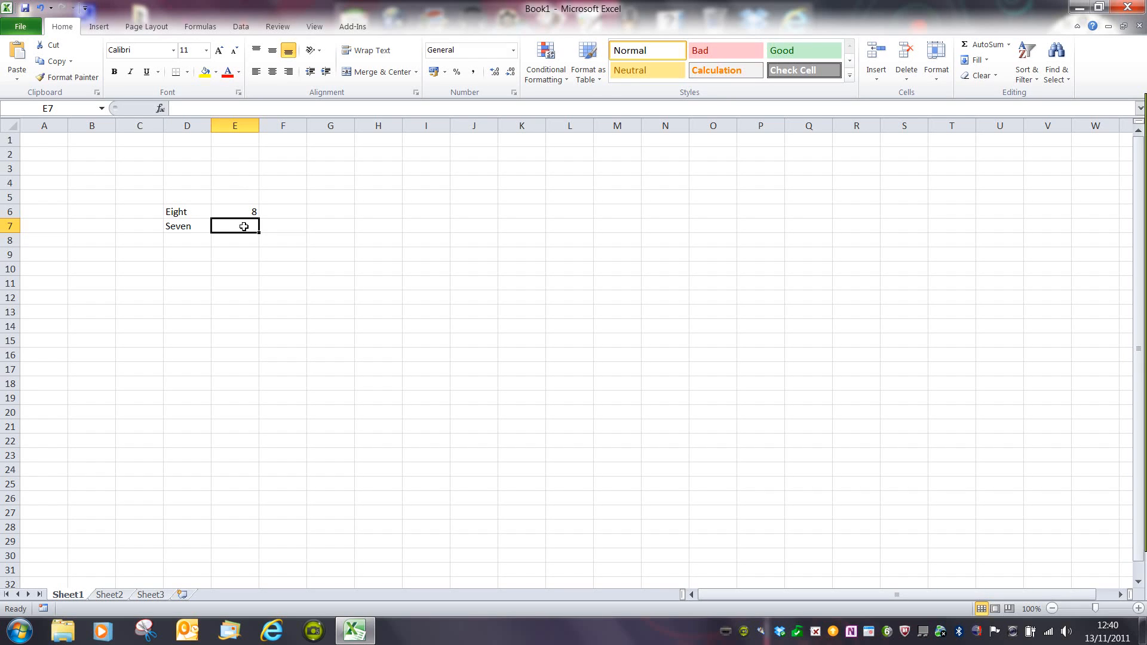
type("7")
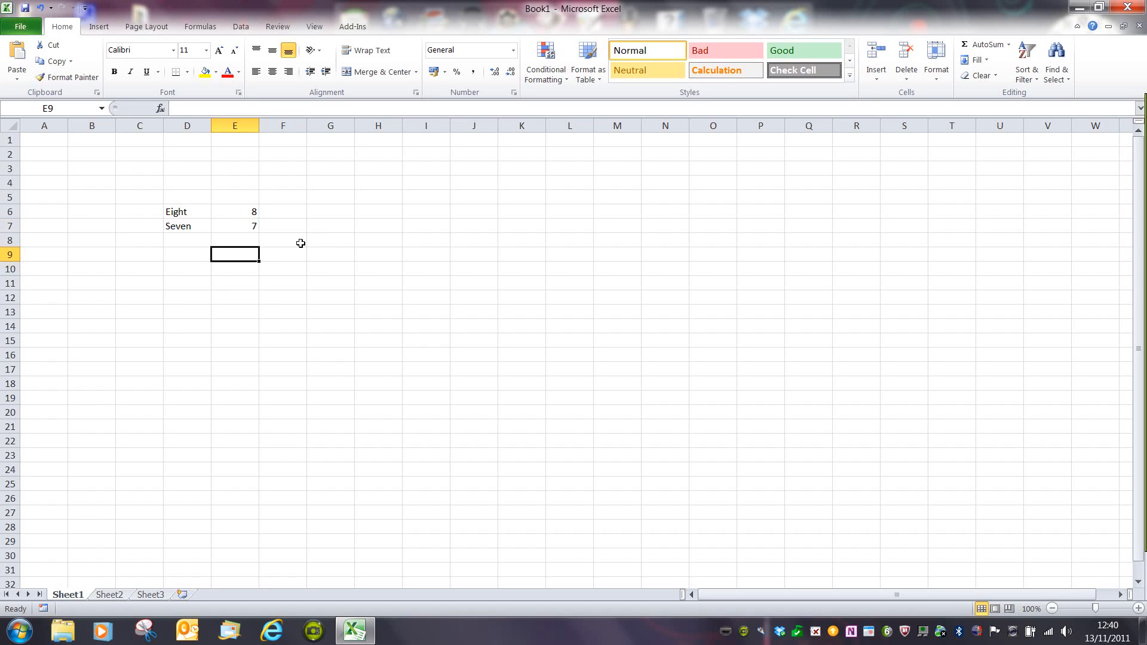
left_click(330, 226)
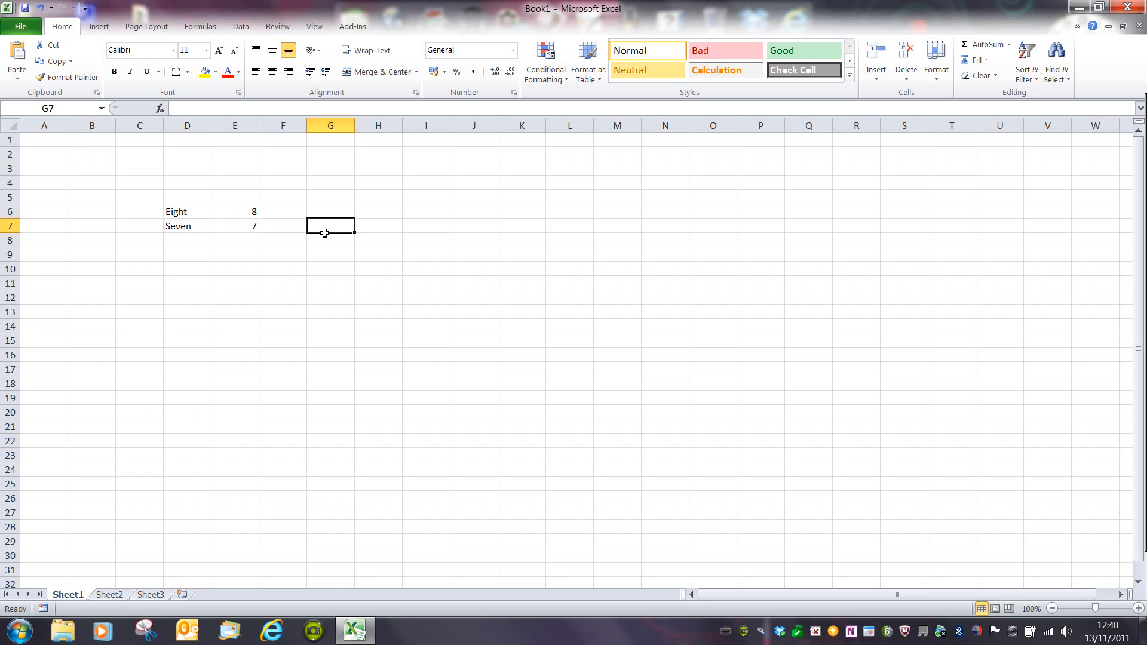
left_click(330, 211)
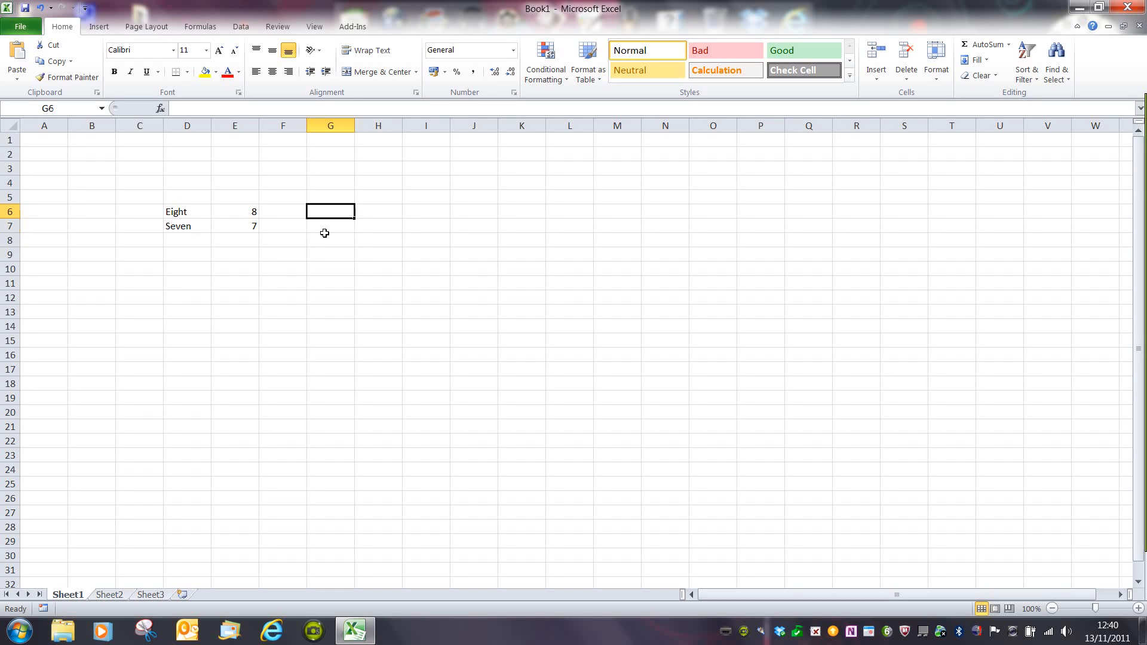
left_click(330, 226)
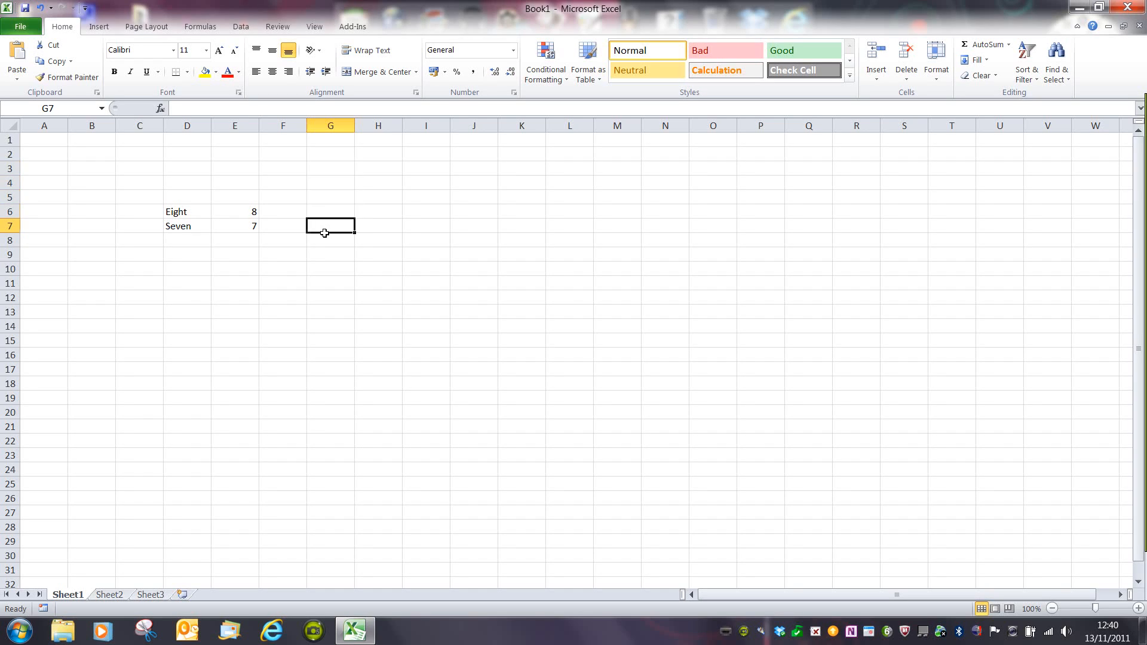
left_click(330, 298)
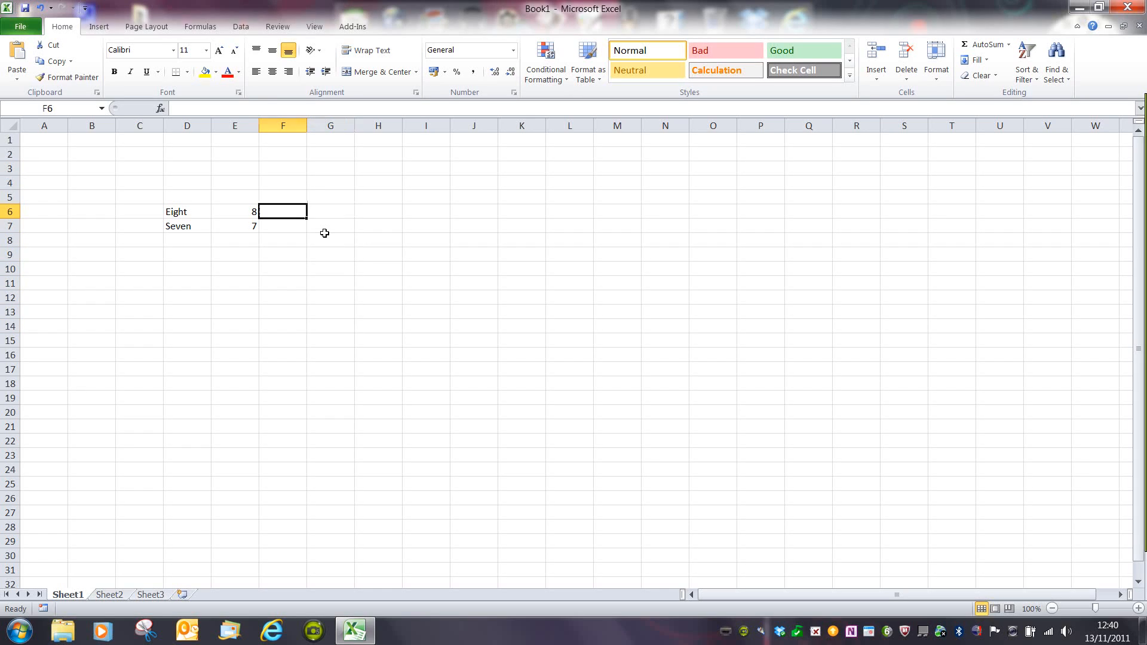
left_click(378, 212)
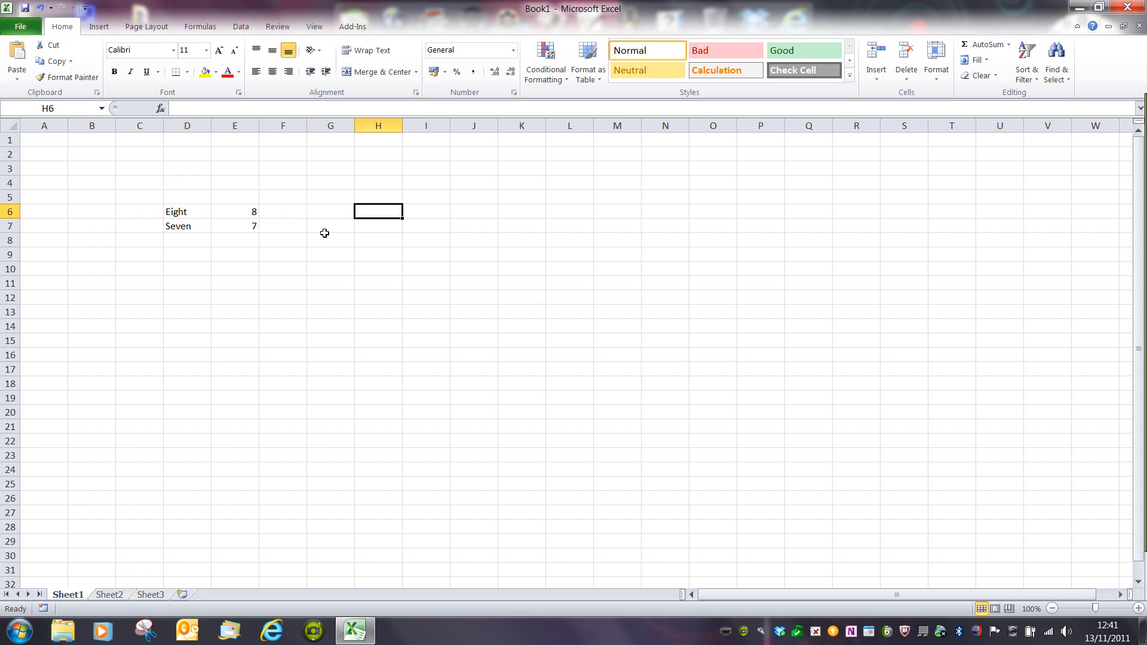
left_click(234, 211)
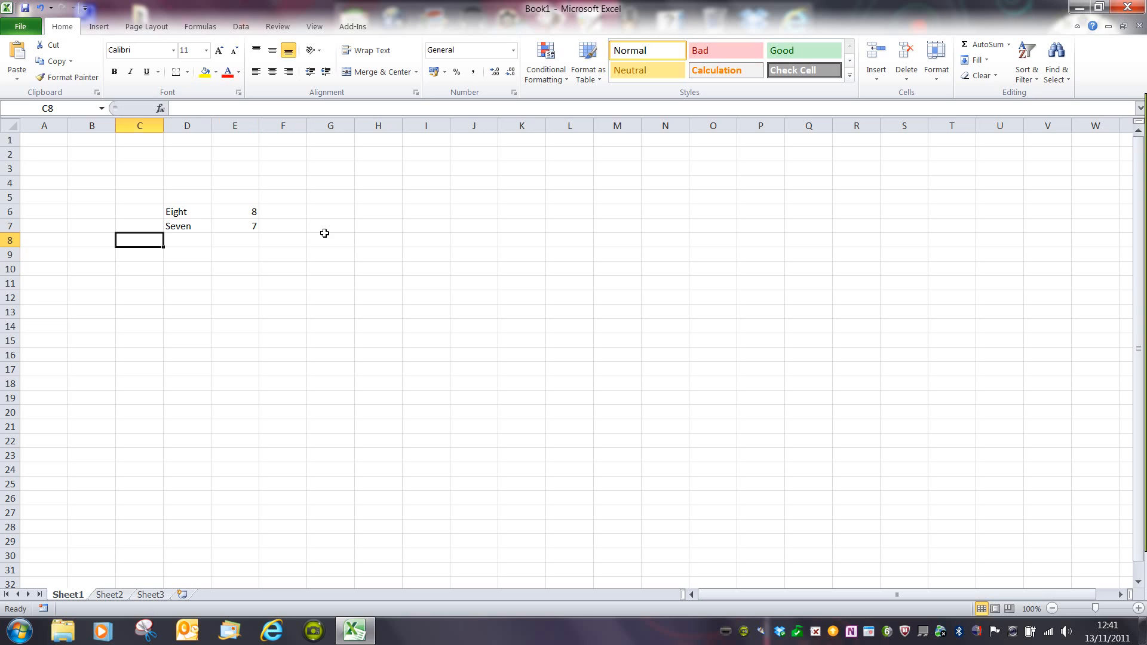
left_click(186, 212)
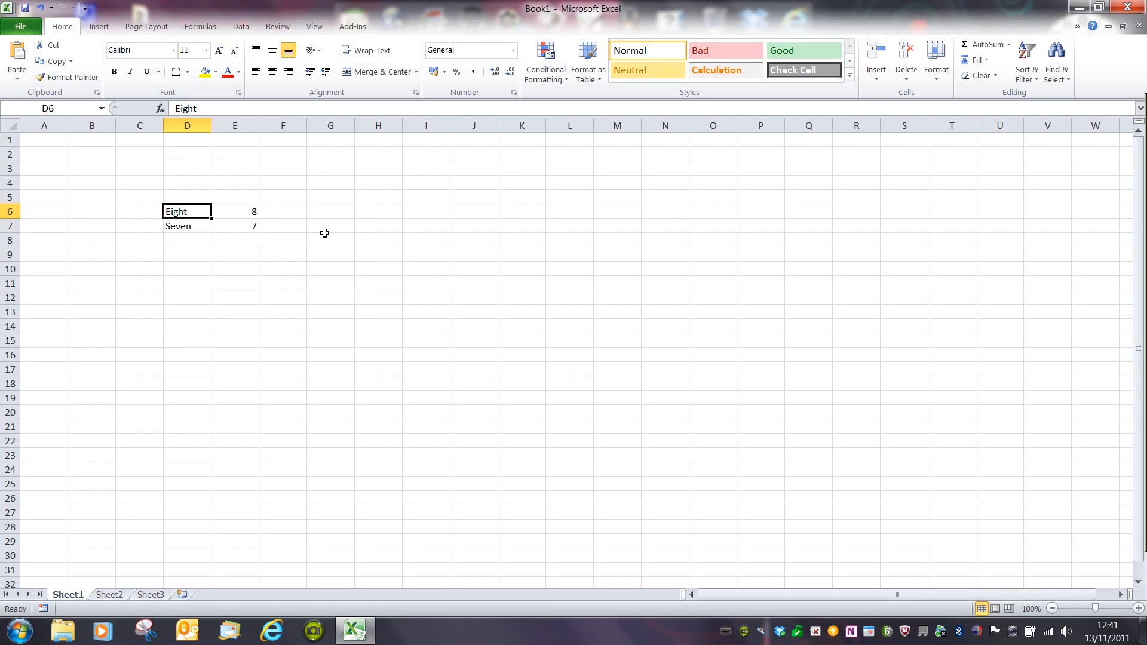
mouse_move(46, 155)
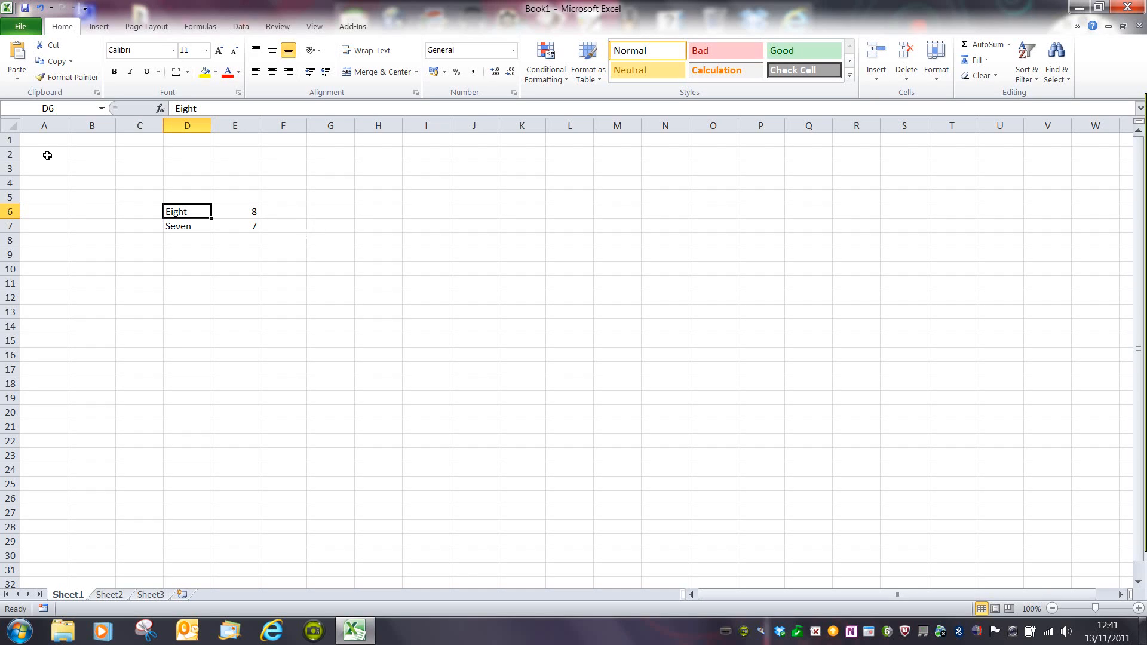
Step: Enter the headings Course Details in A1 and Date in B1
left_click(44, 139)
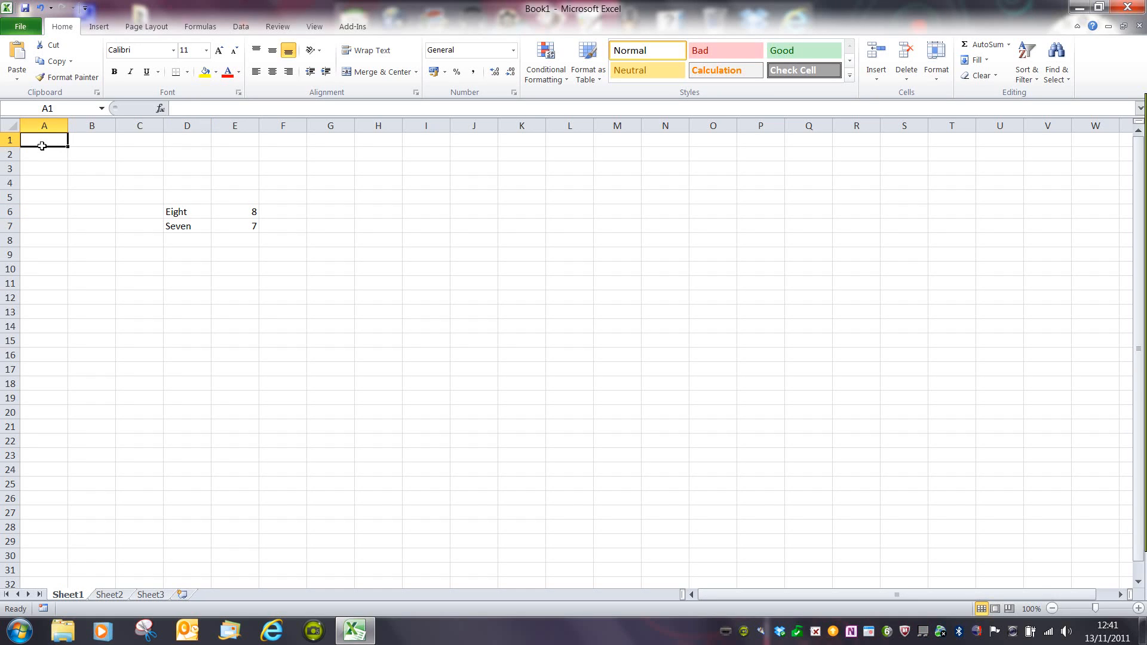
type("Course")
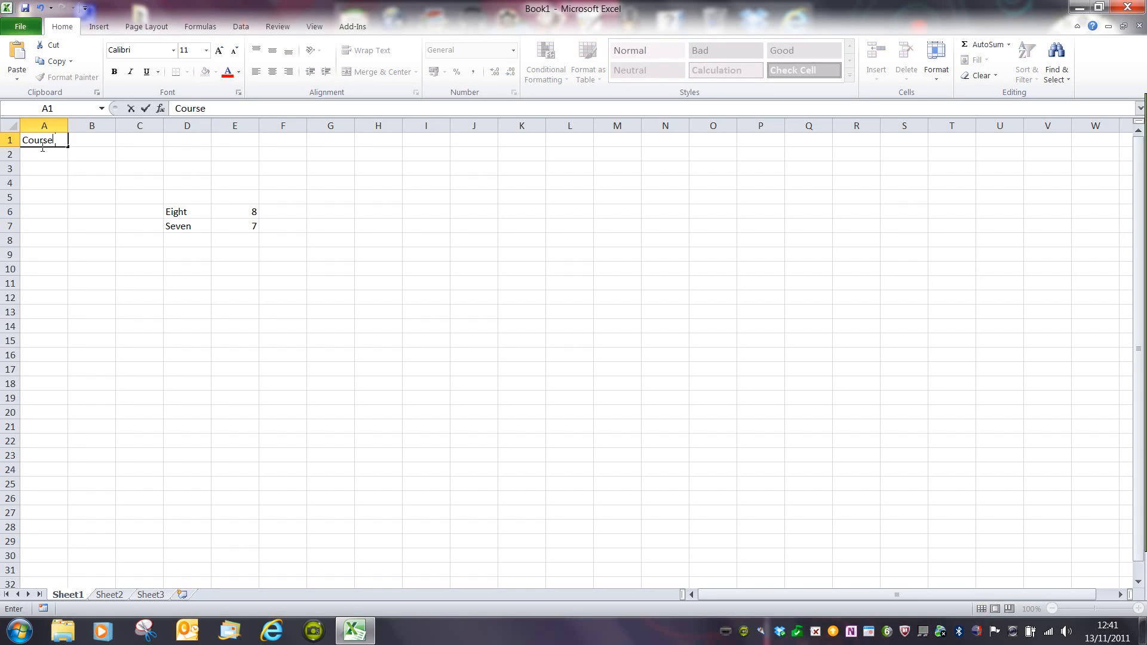
type("Details")
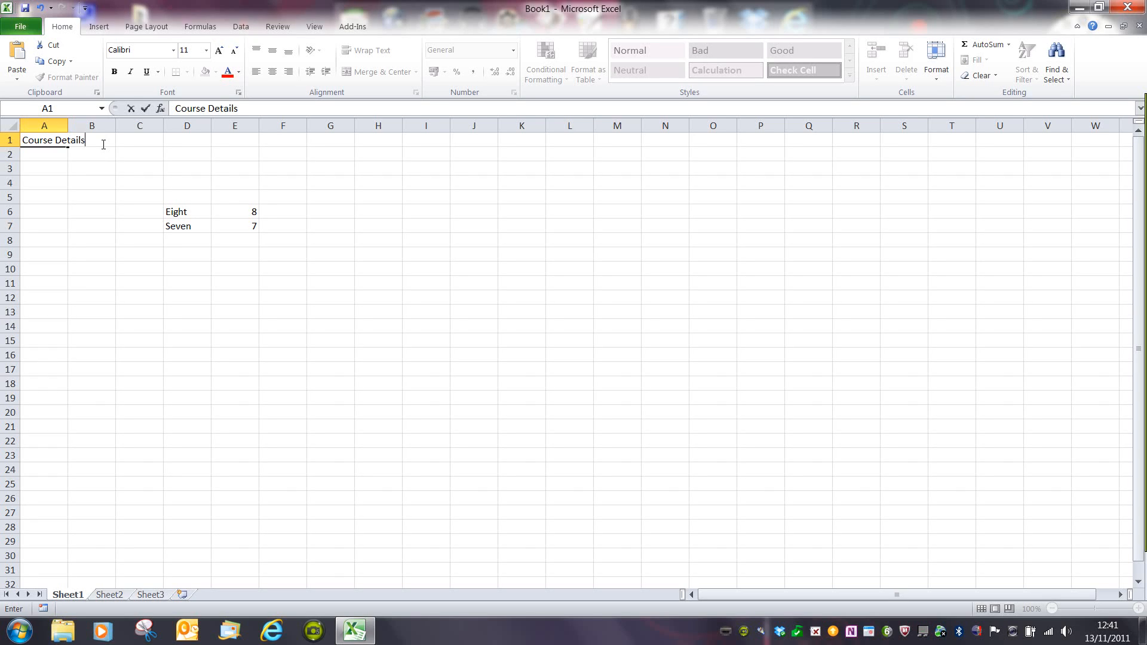
mouse_move(80, 153)
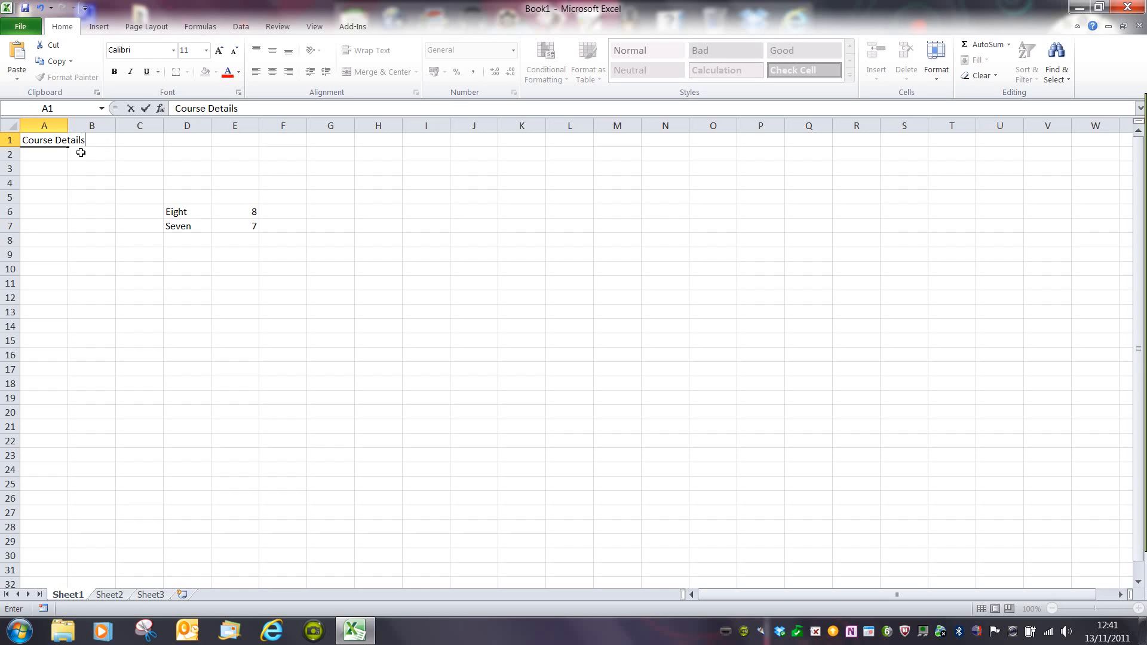
mouse_move(106, 144)
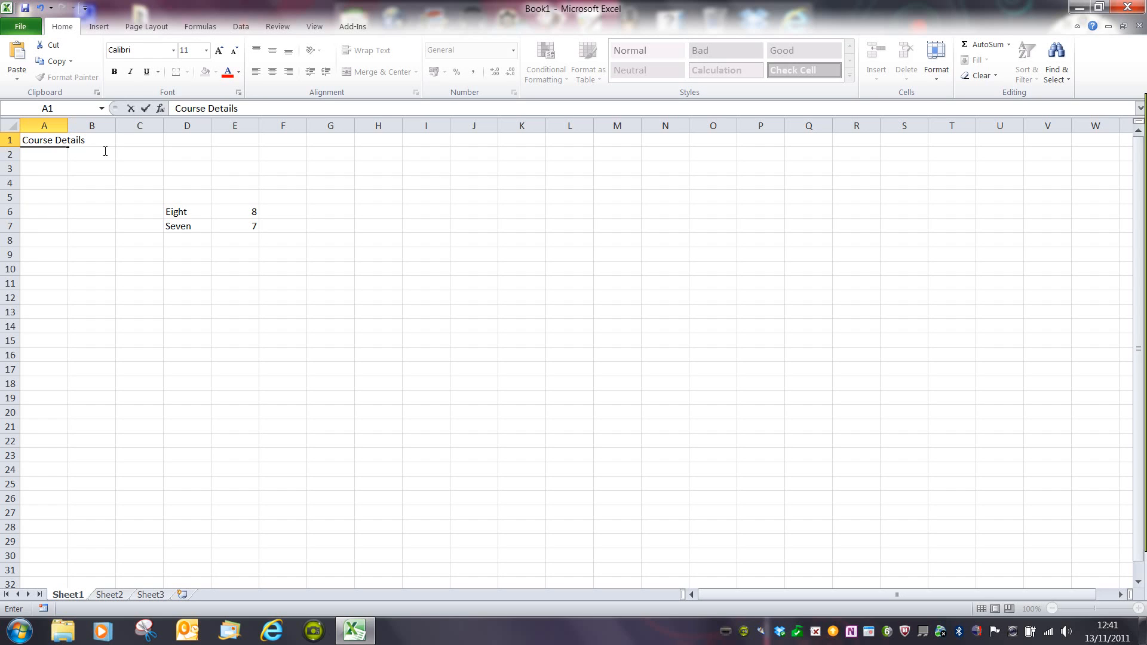
left_click(92, 140)
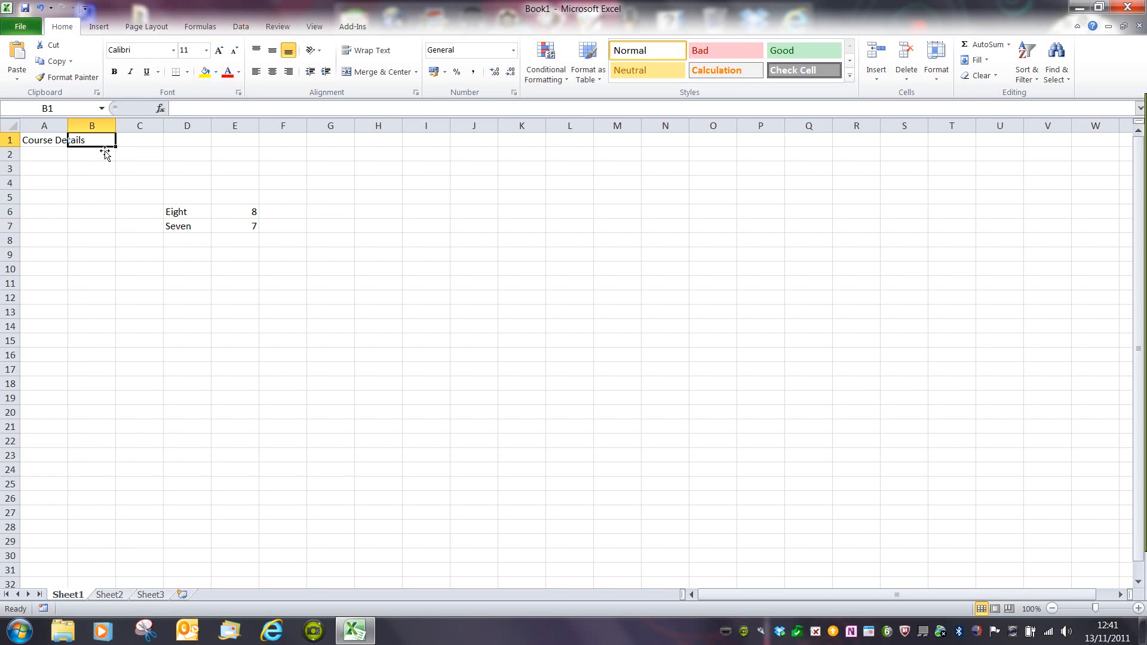
type("Date")
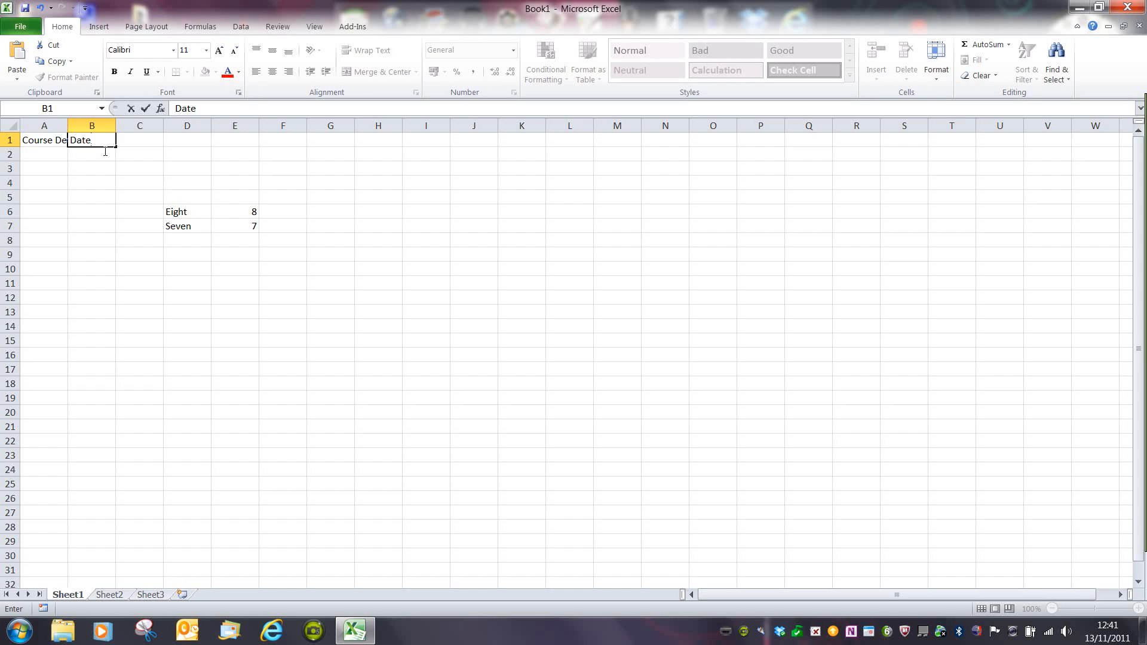
mouse_move(121, 164)
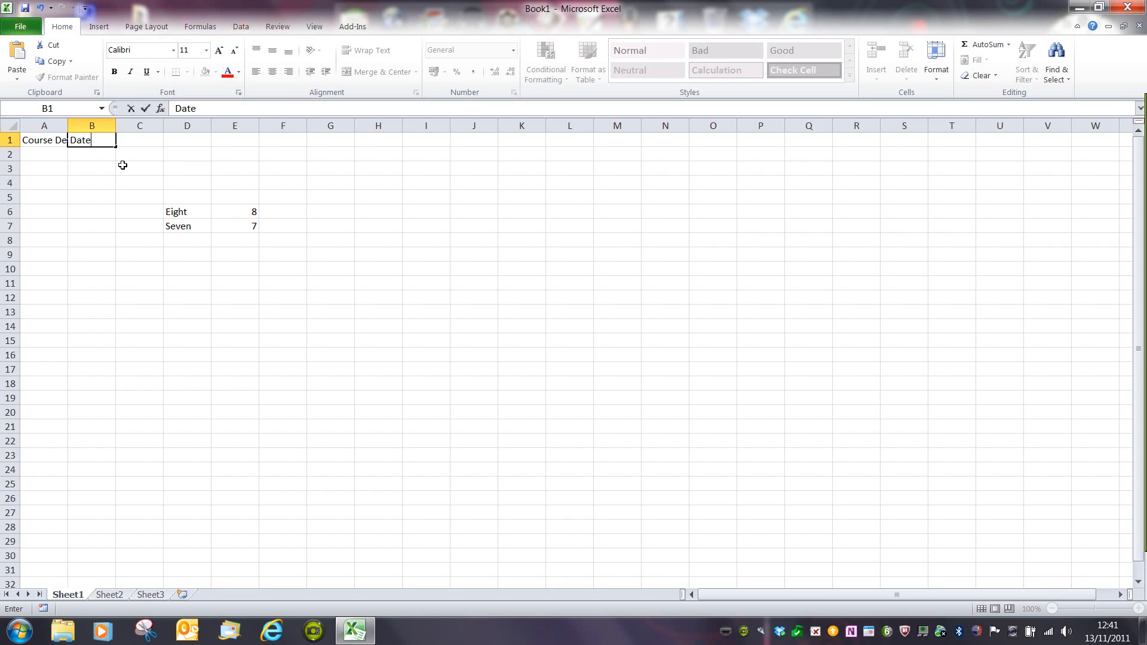
left_click(187, 169)
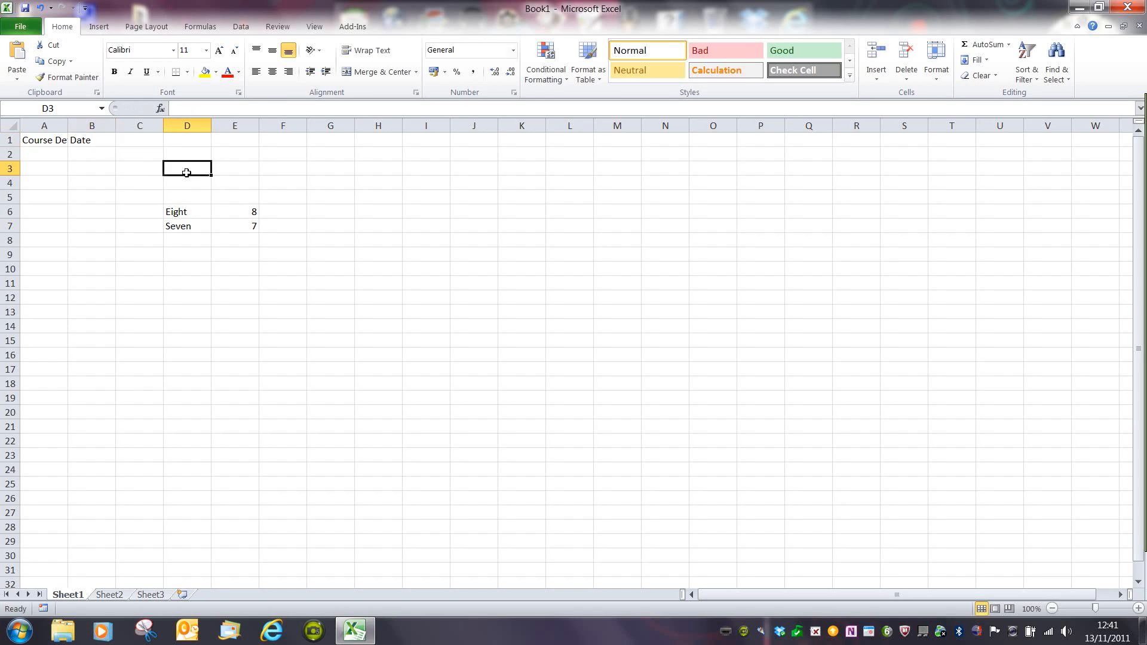
mouse_move(105, 164)
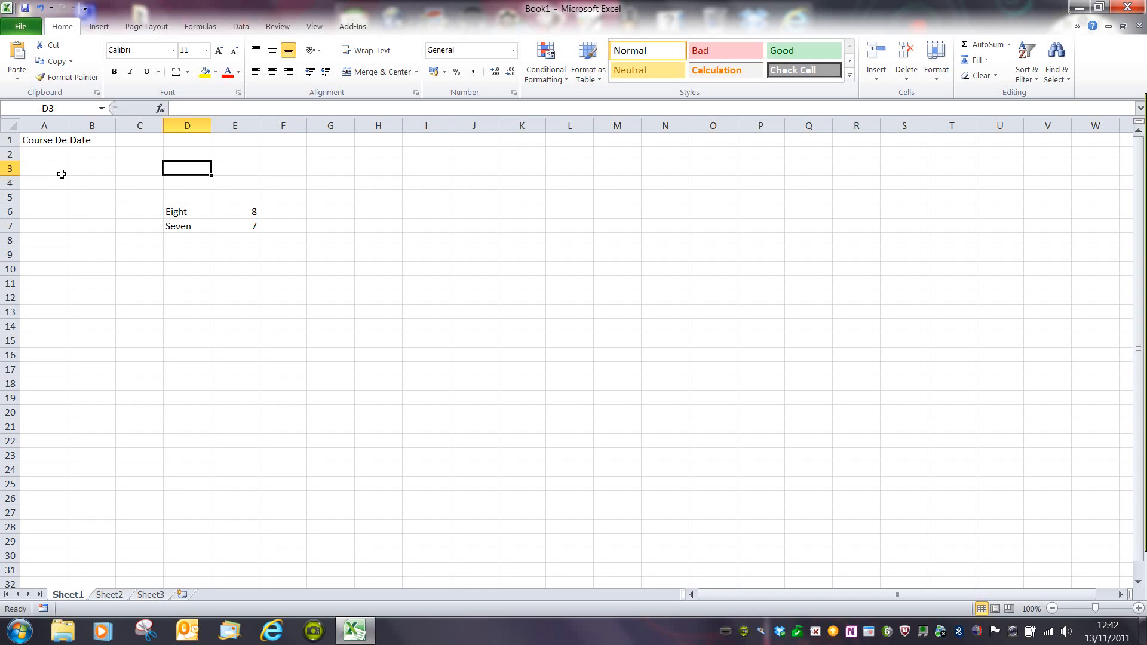
left_click(43, 140)
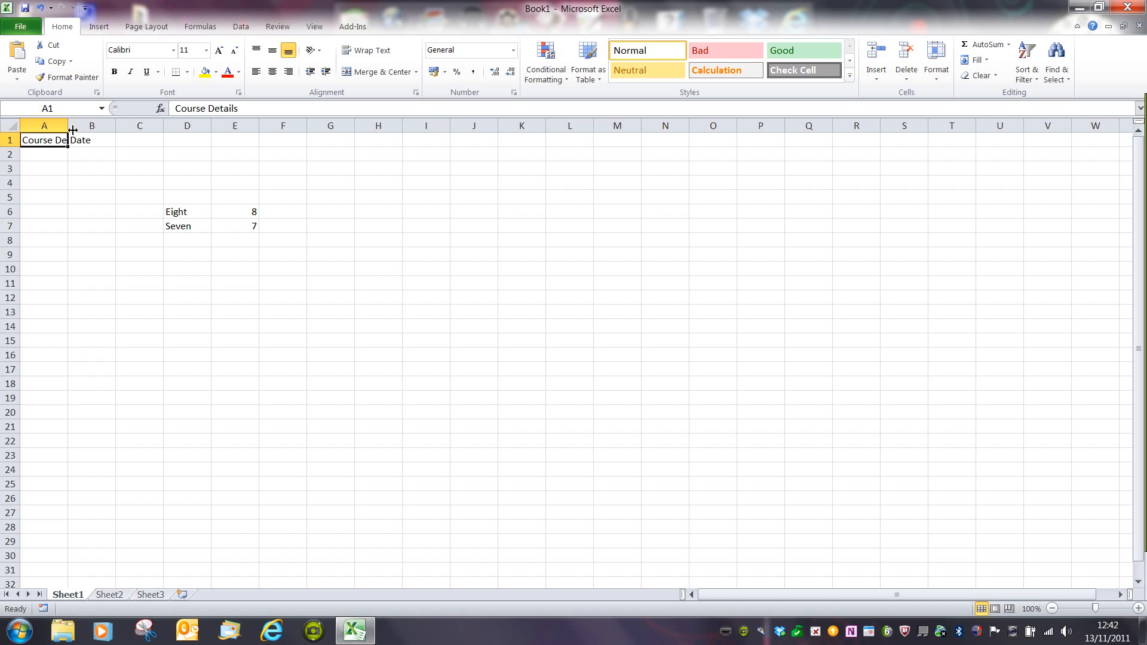
Step: Widen column A until the full Course Details heading shows beside Date
left_click_drag(67, 125, 87, 125)
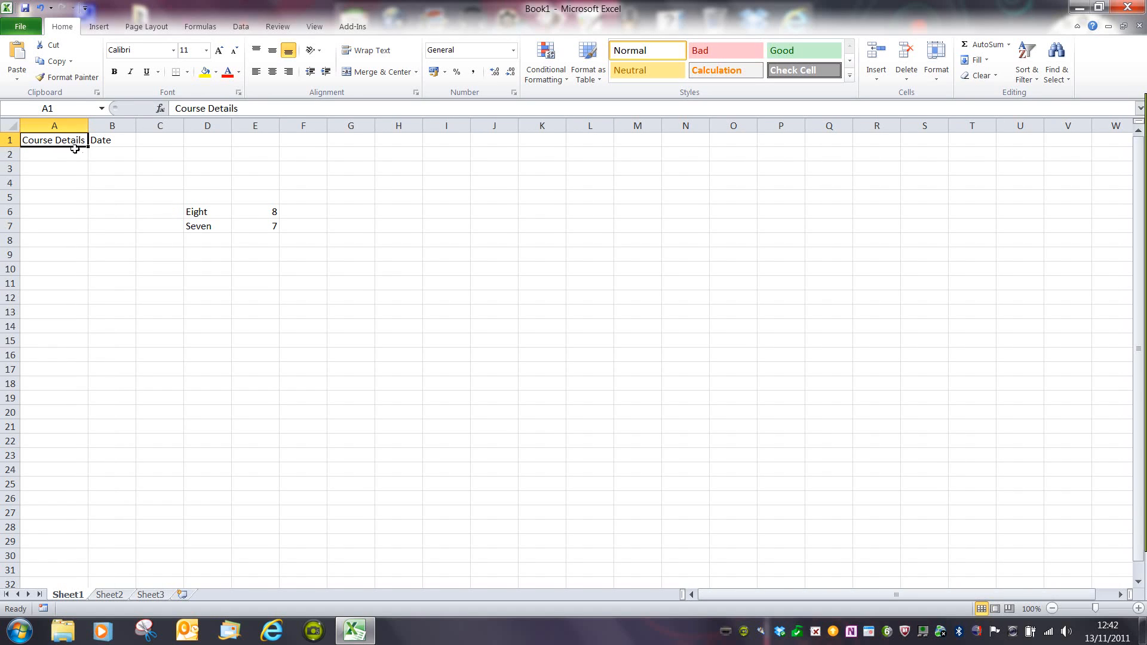
mouse_move(73, 159)
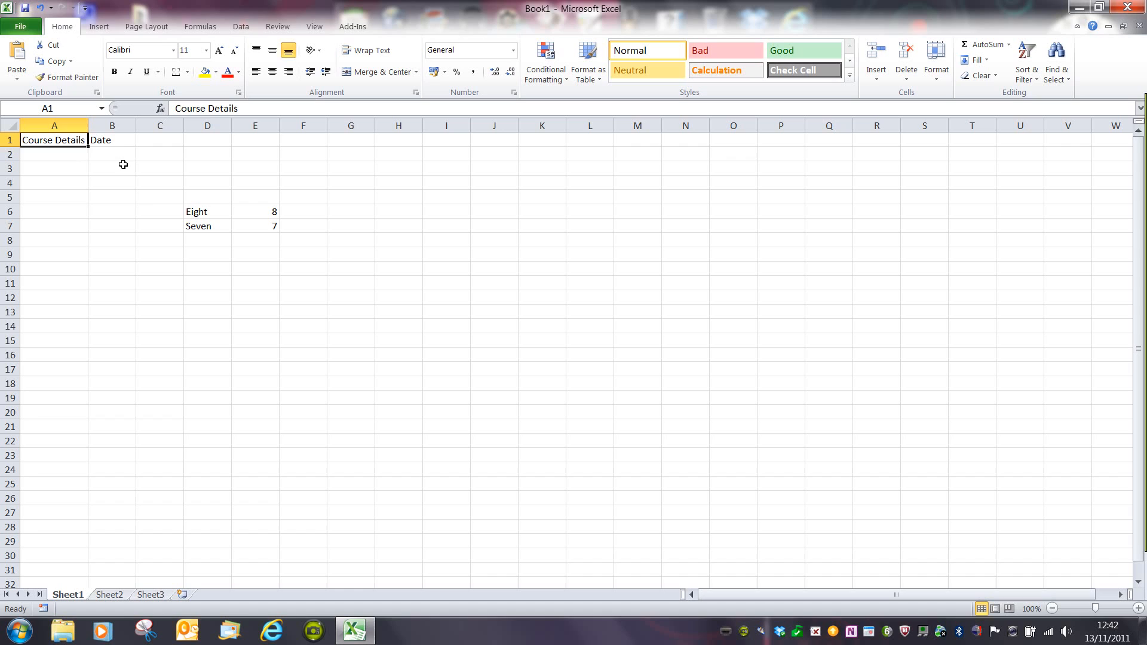
mouse_move(93, 133)
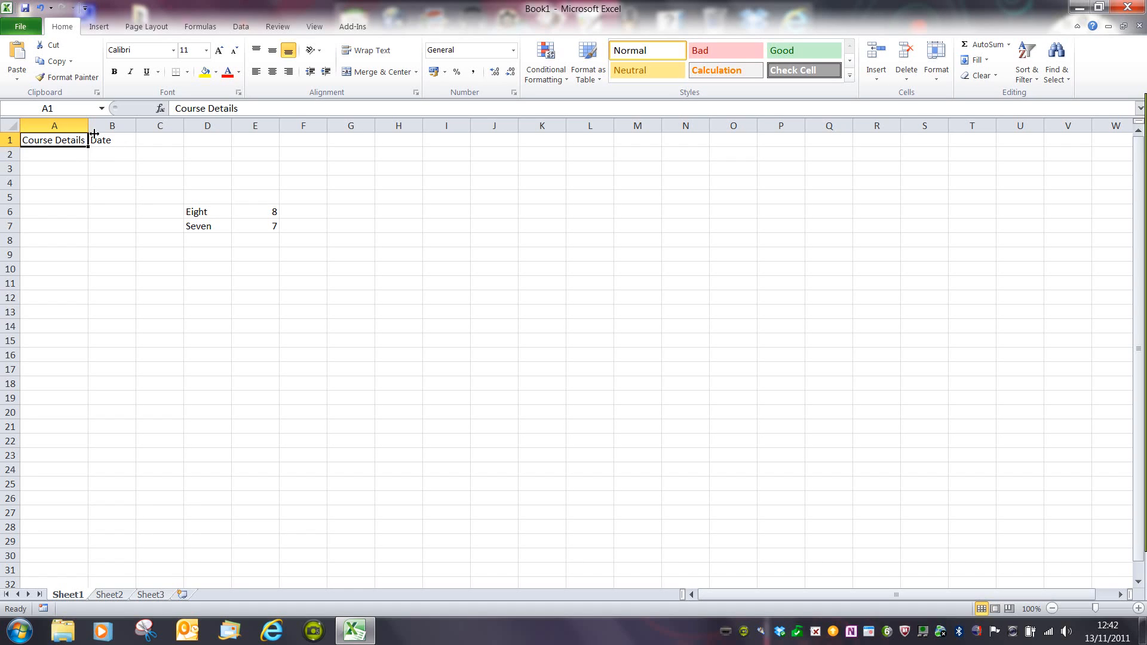
left_click_drag(86, 125, 97, 126)
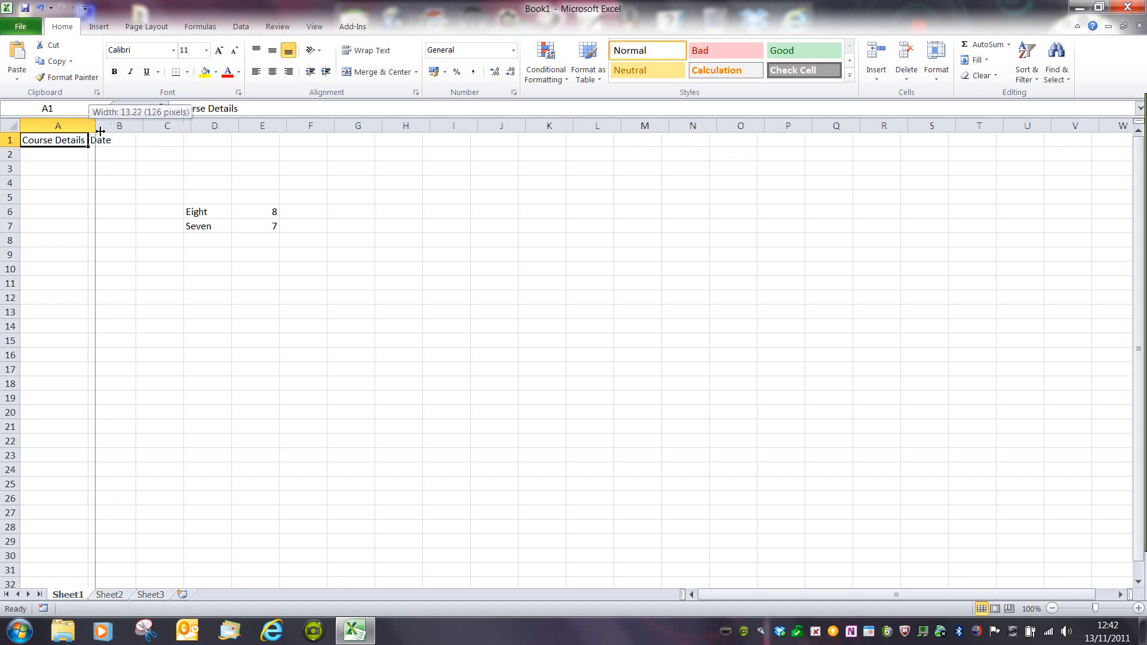
left_click_drag(87, 126, 135, 126)
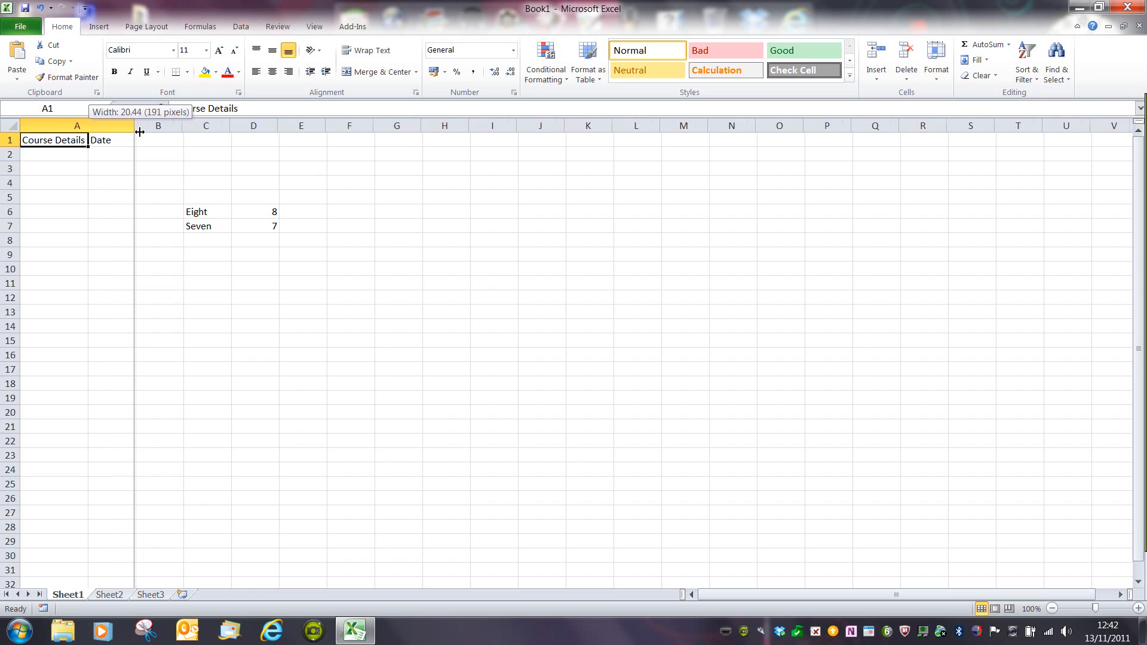
left_click_drag(135, 125, 171, 126)
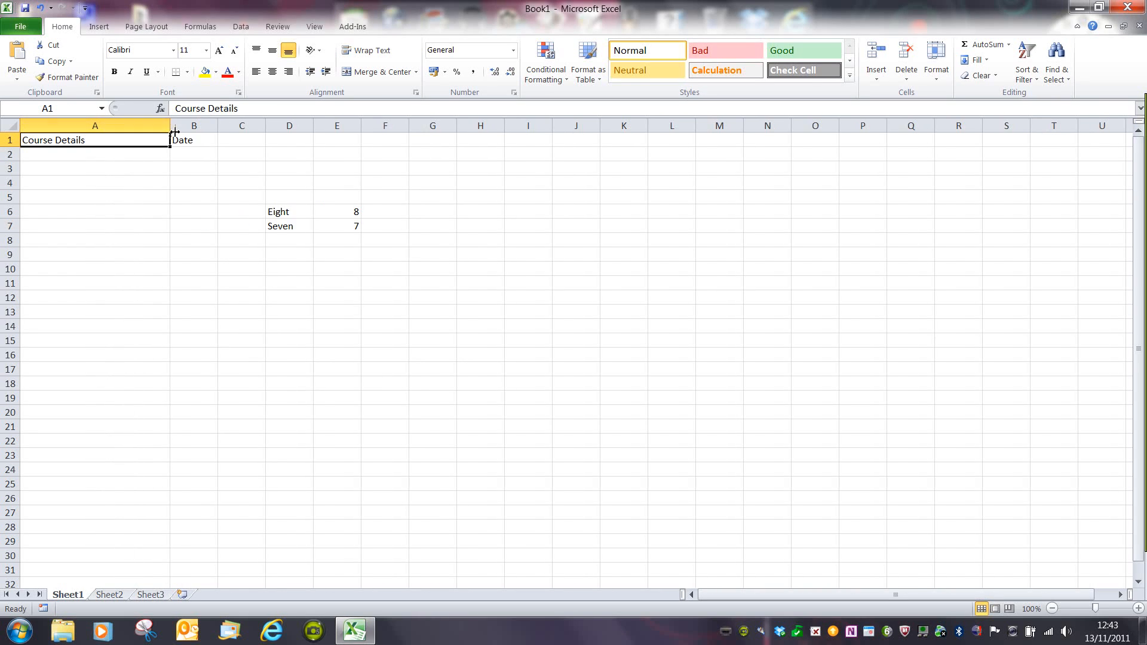
left_click_drag(170, 125, 169, 125)
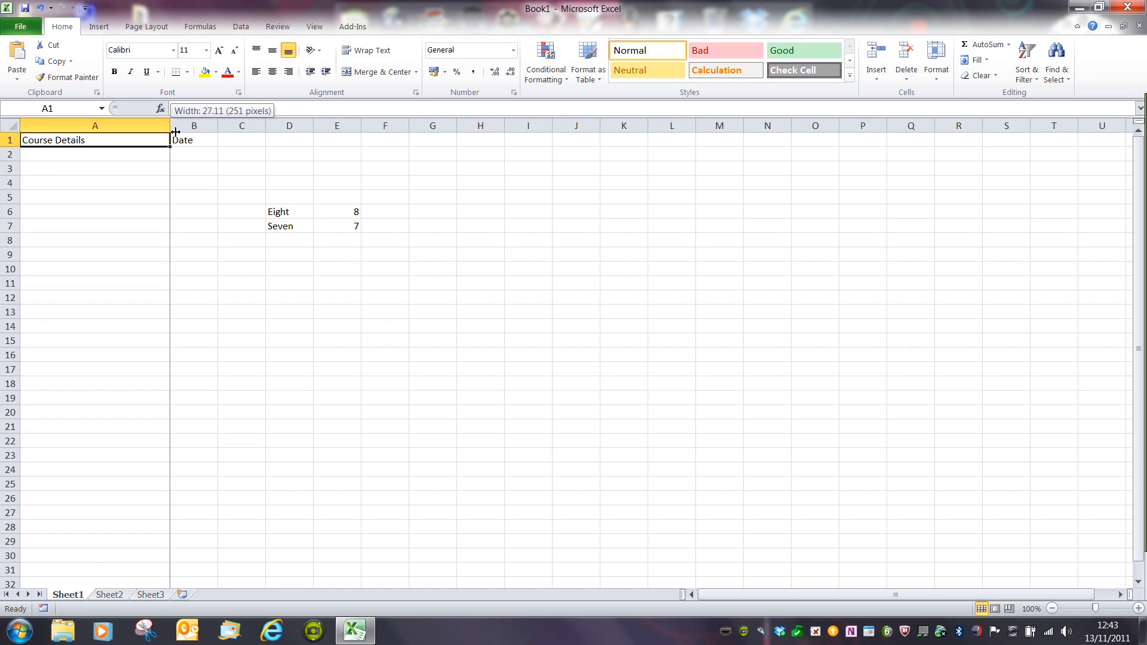
left_click_drag(170, 125, 241, 125)
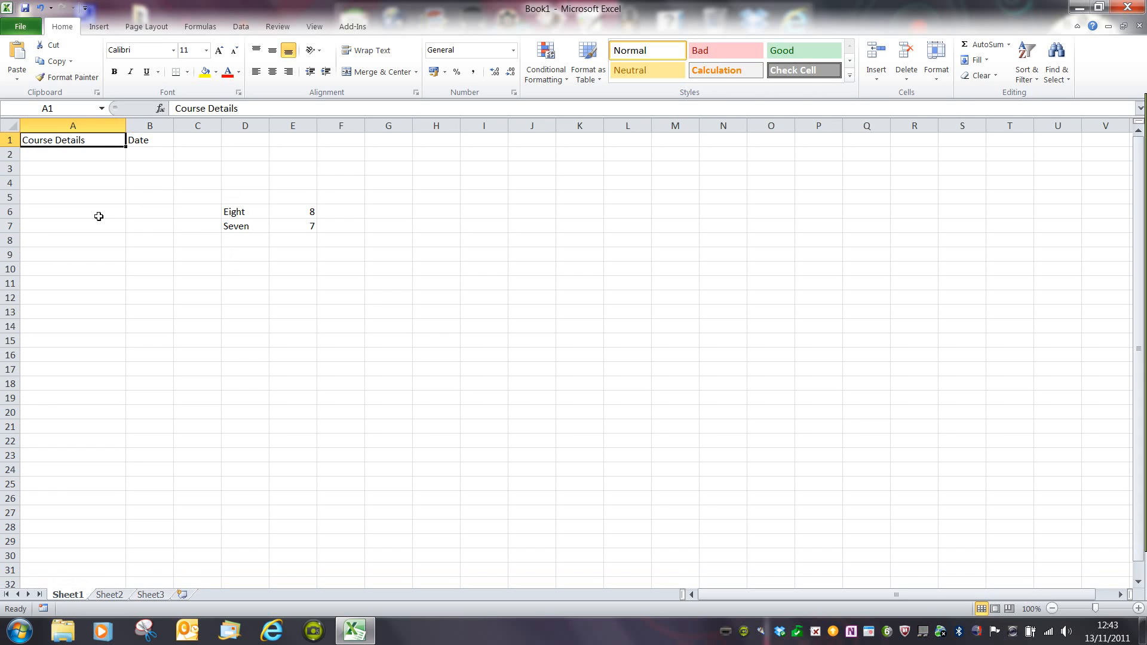
left_click(73, 212)
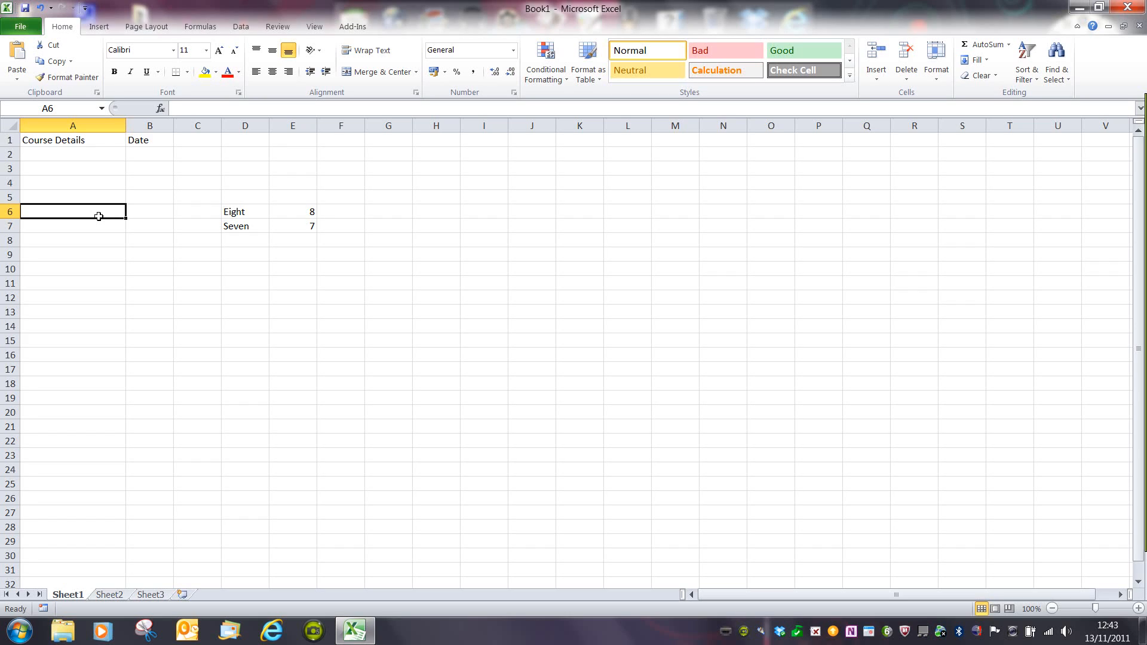
mouse_move(257, 151)
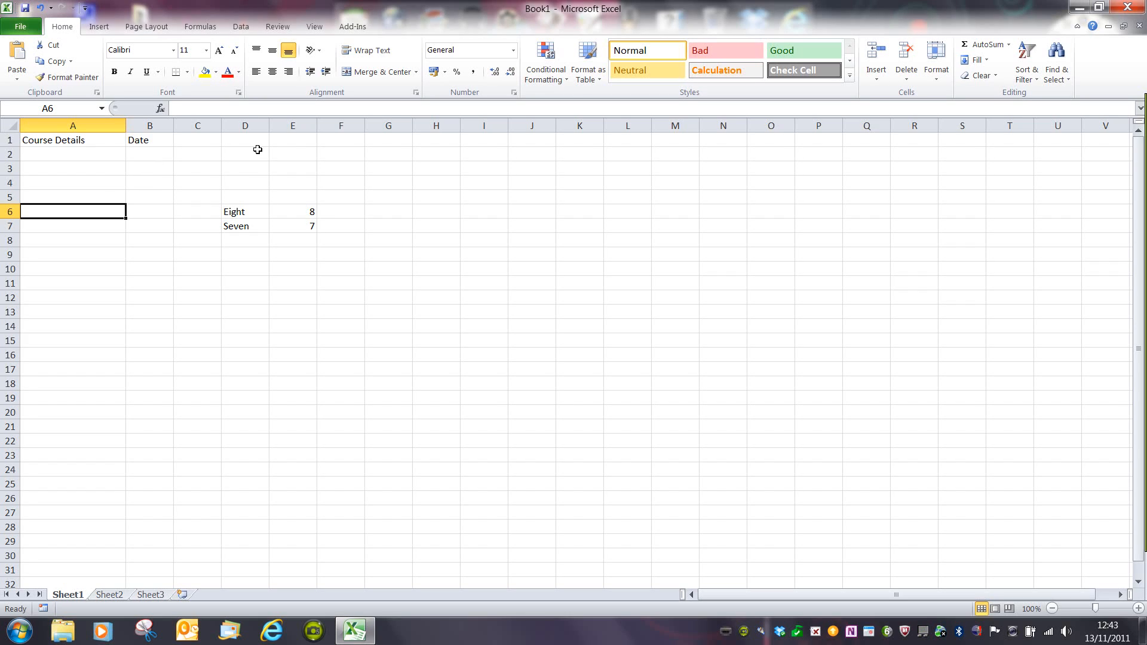